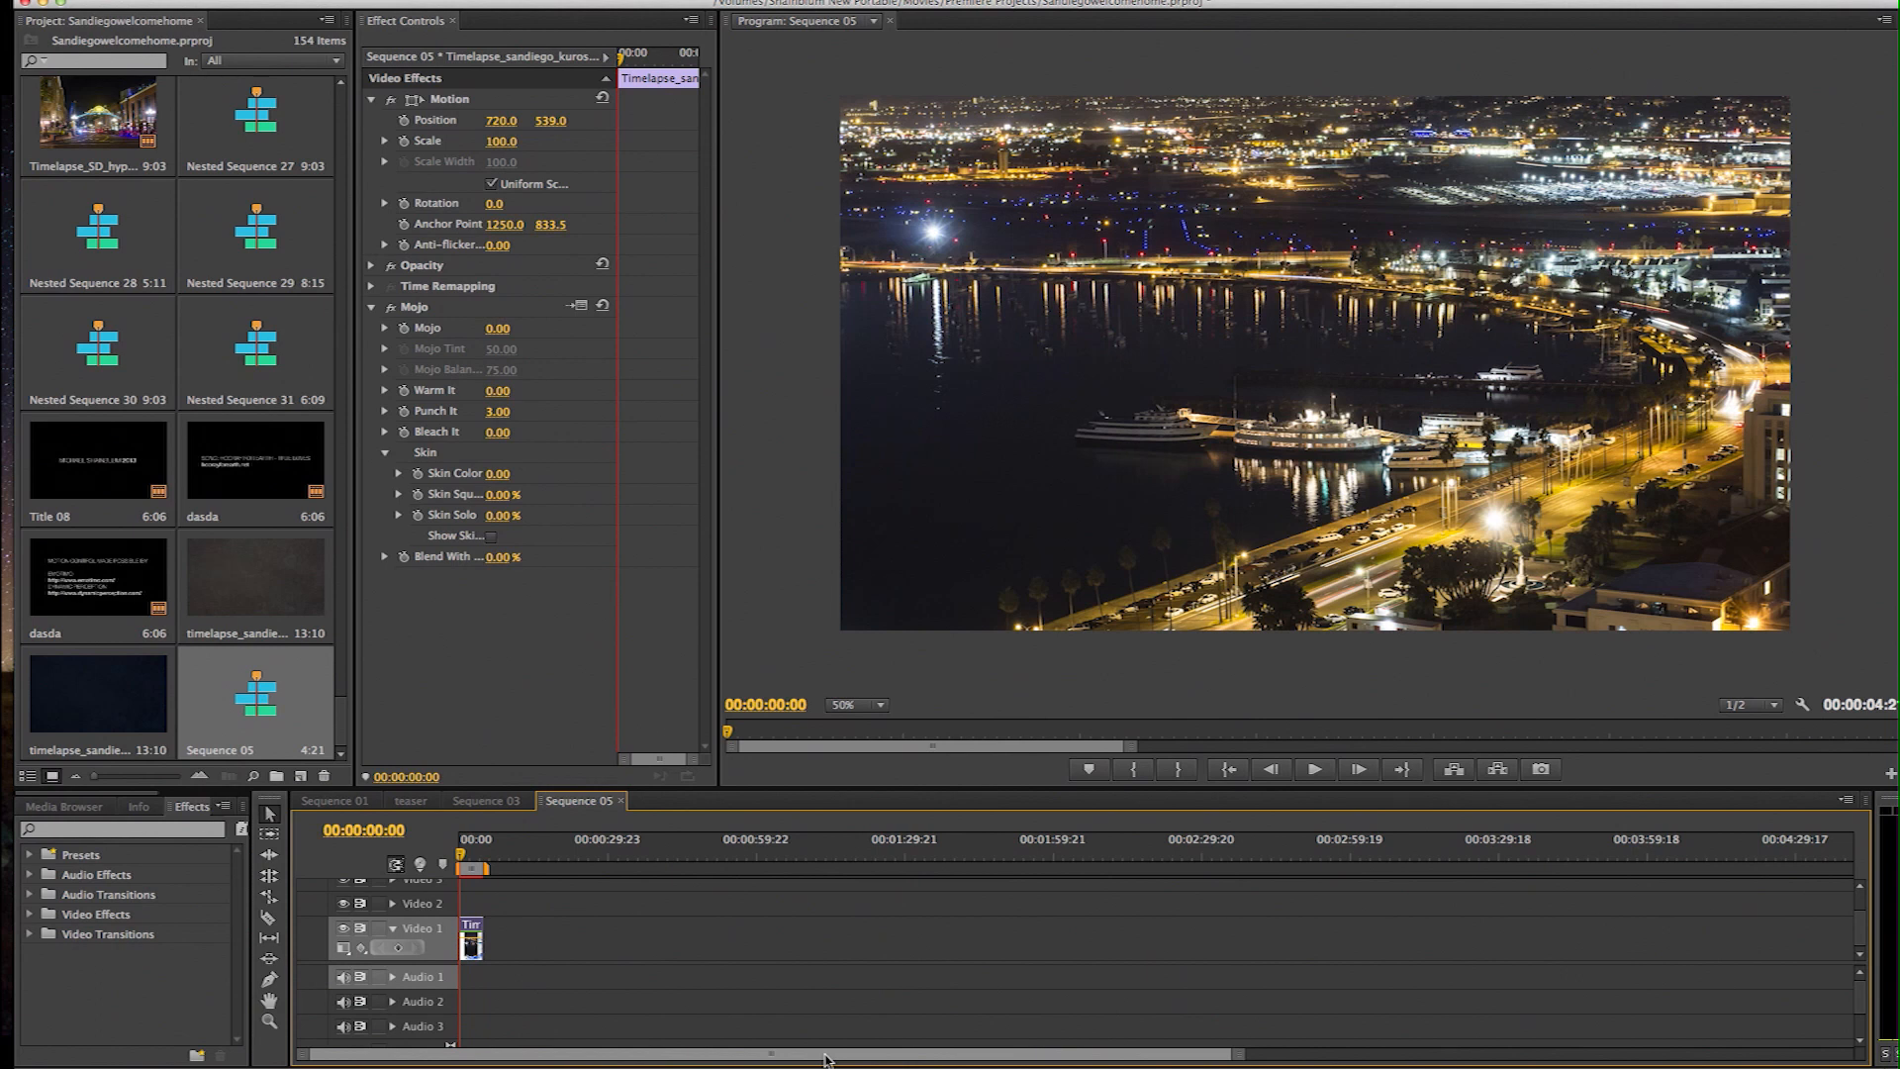
pyautogui.moveTo(535, 856)
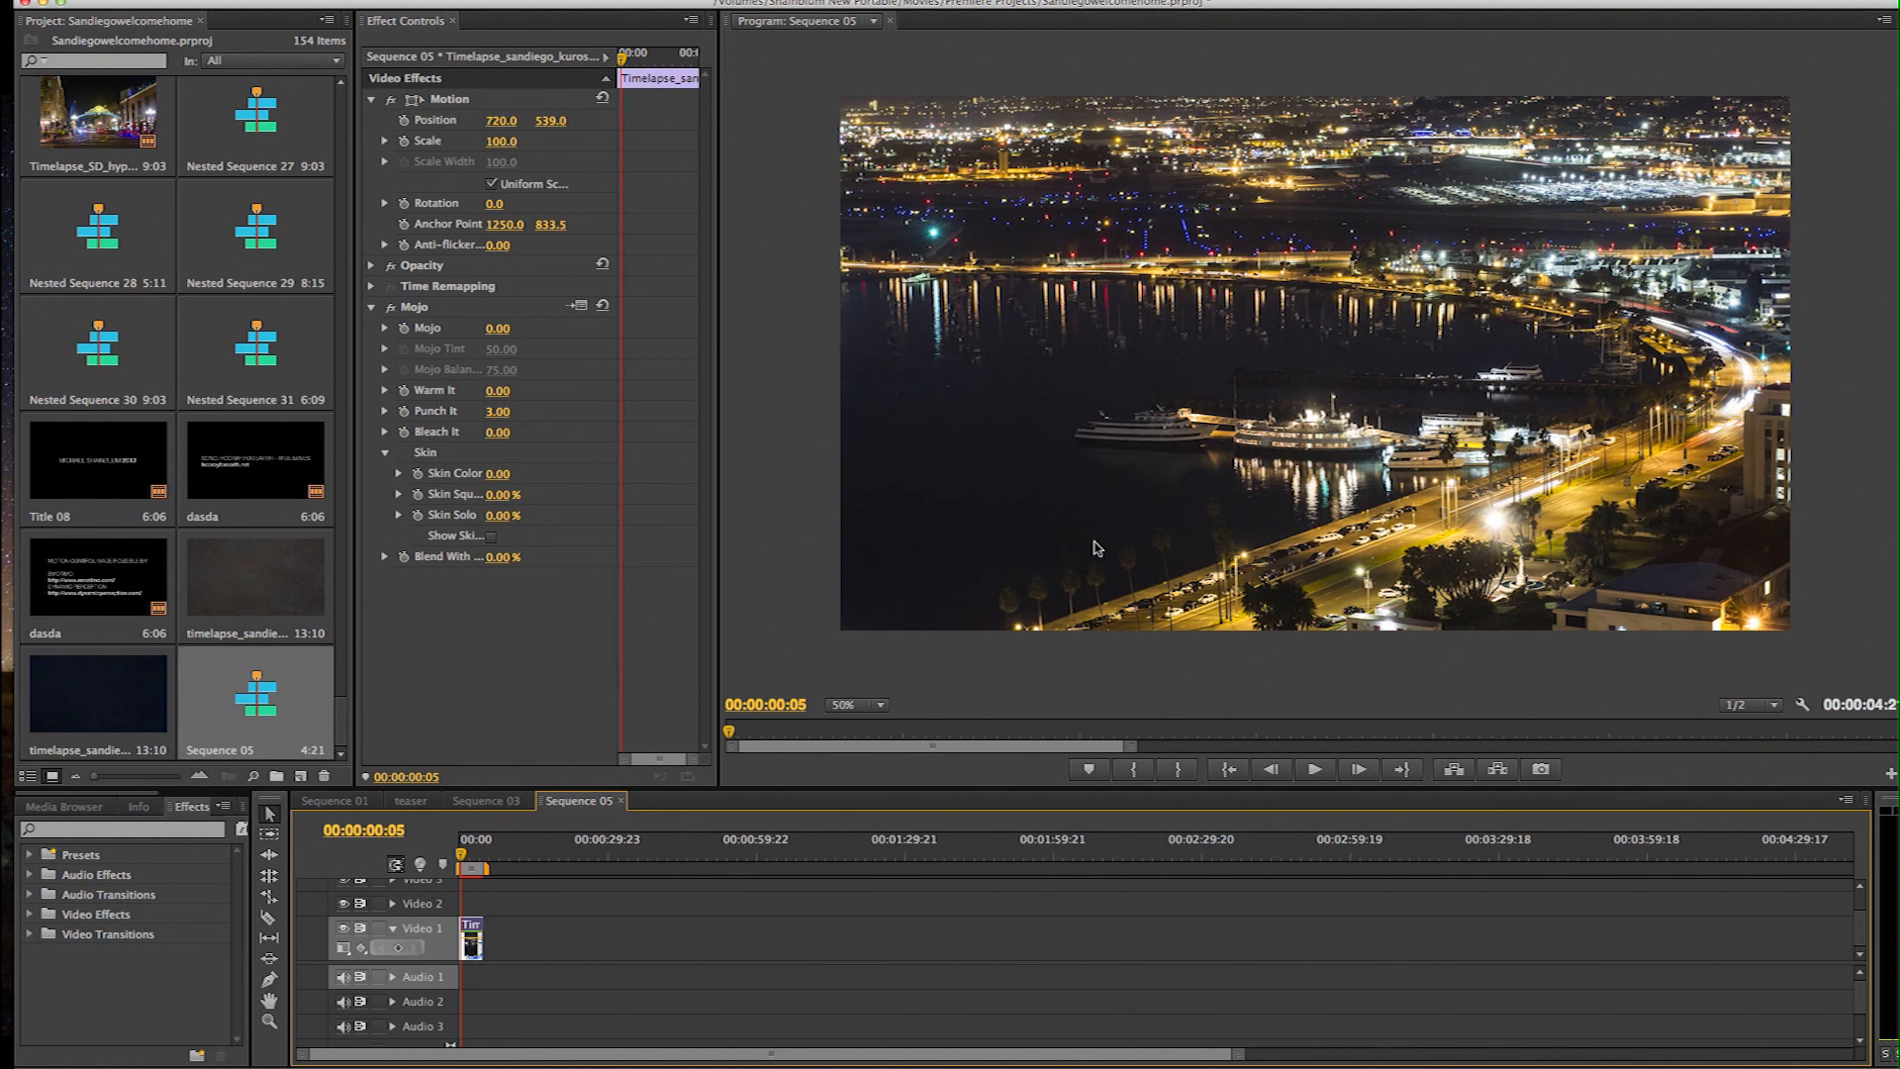
pyautogui.moveTo(1028, 234)
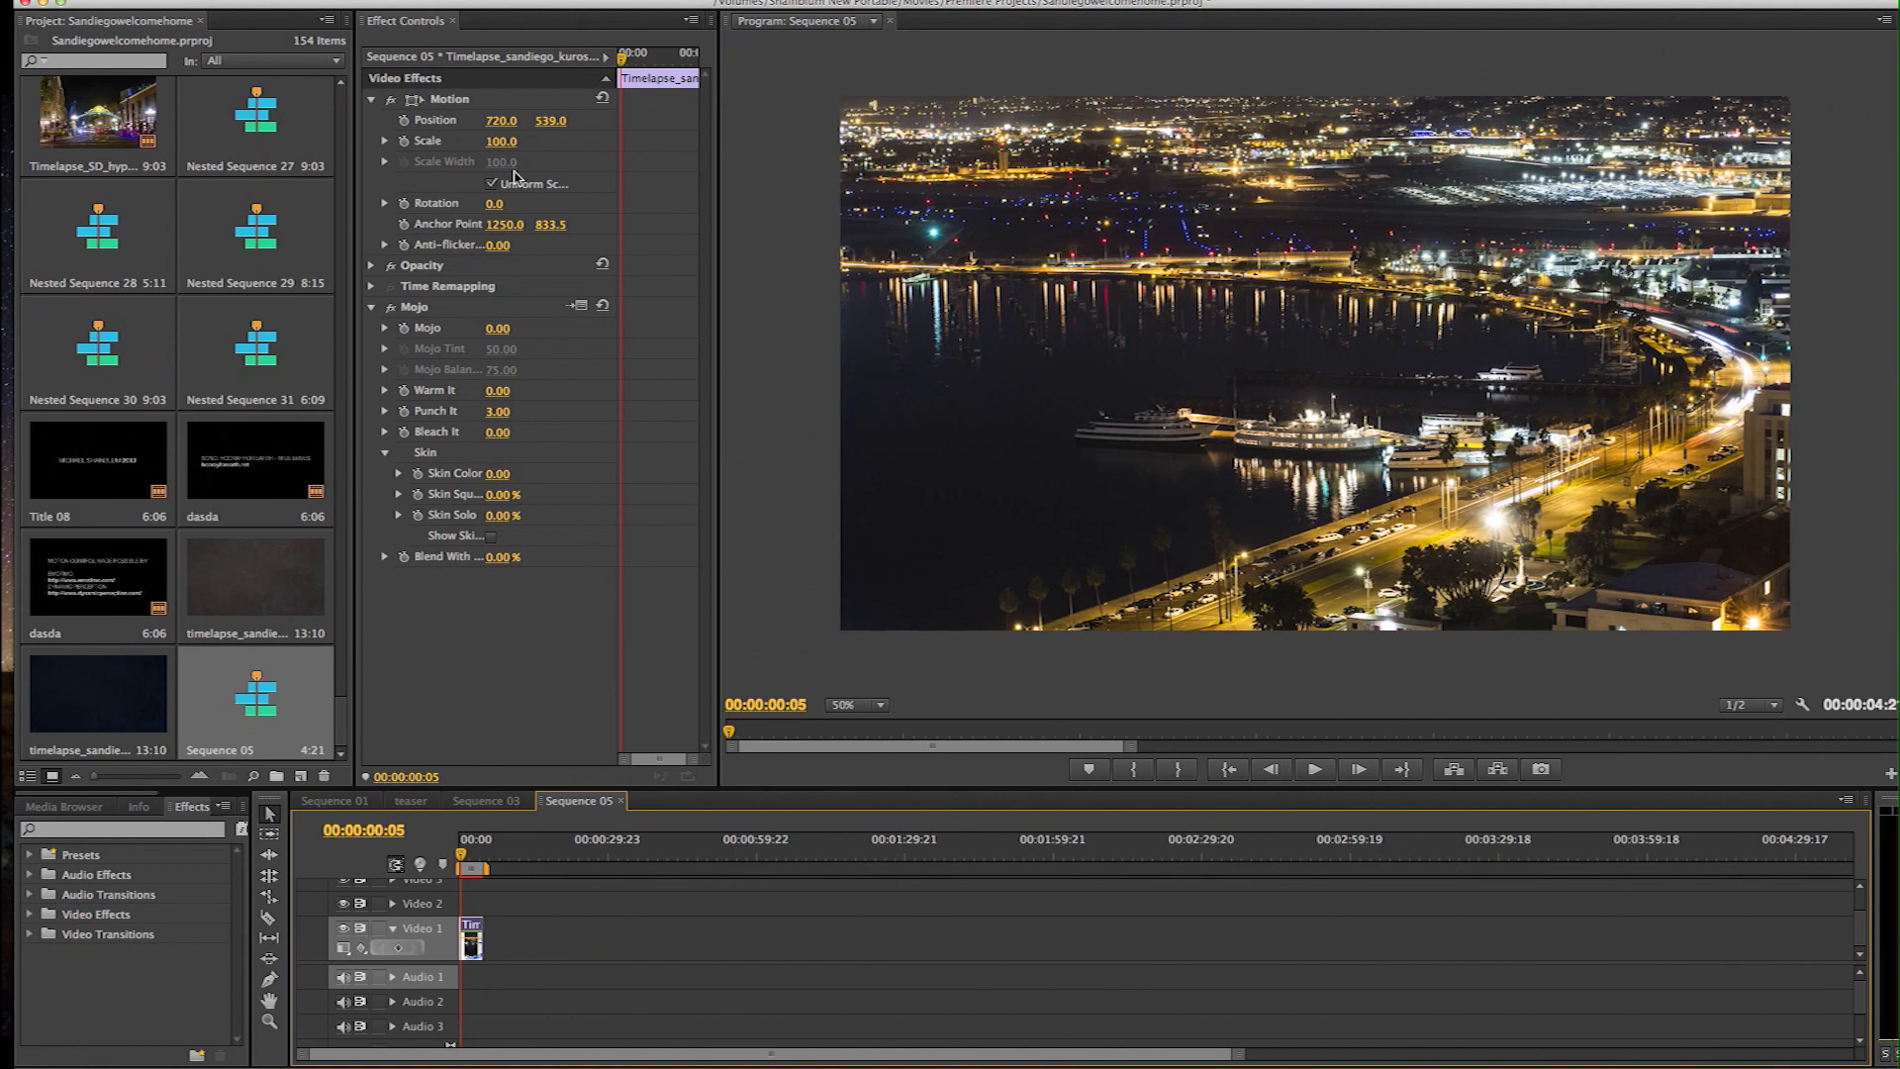
pyautogui.moveTo(516, 191)
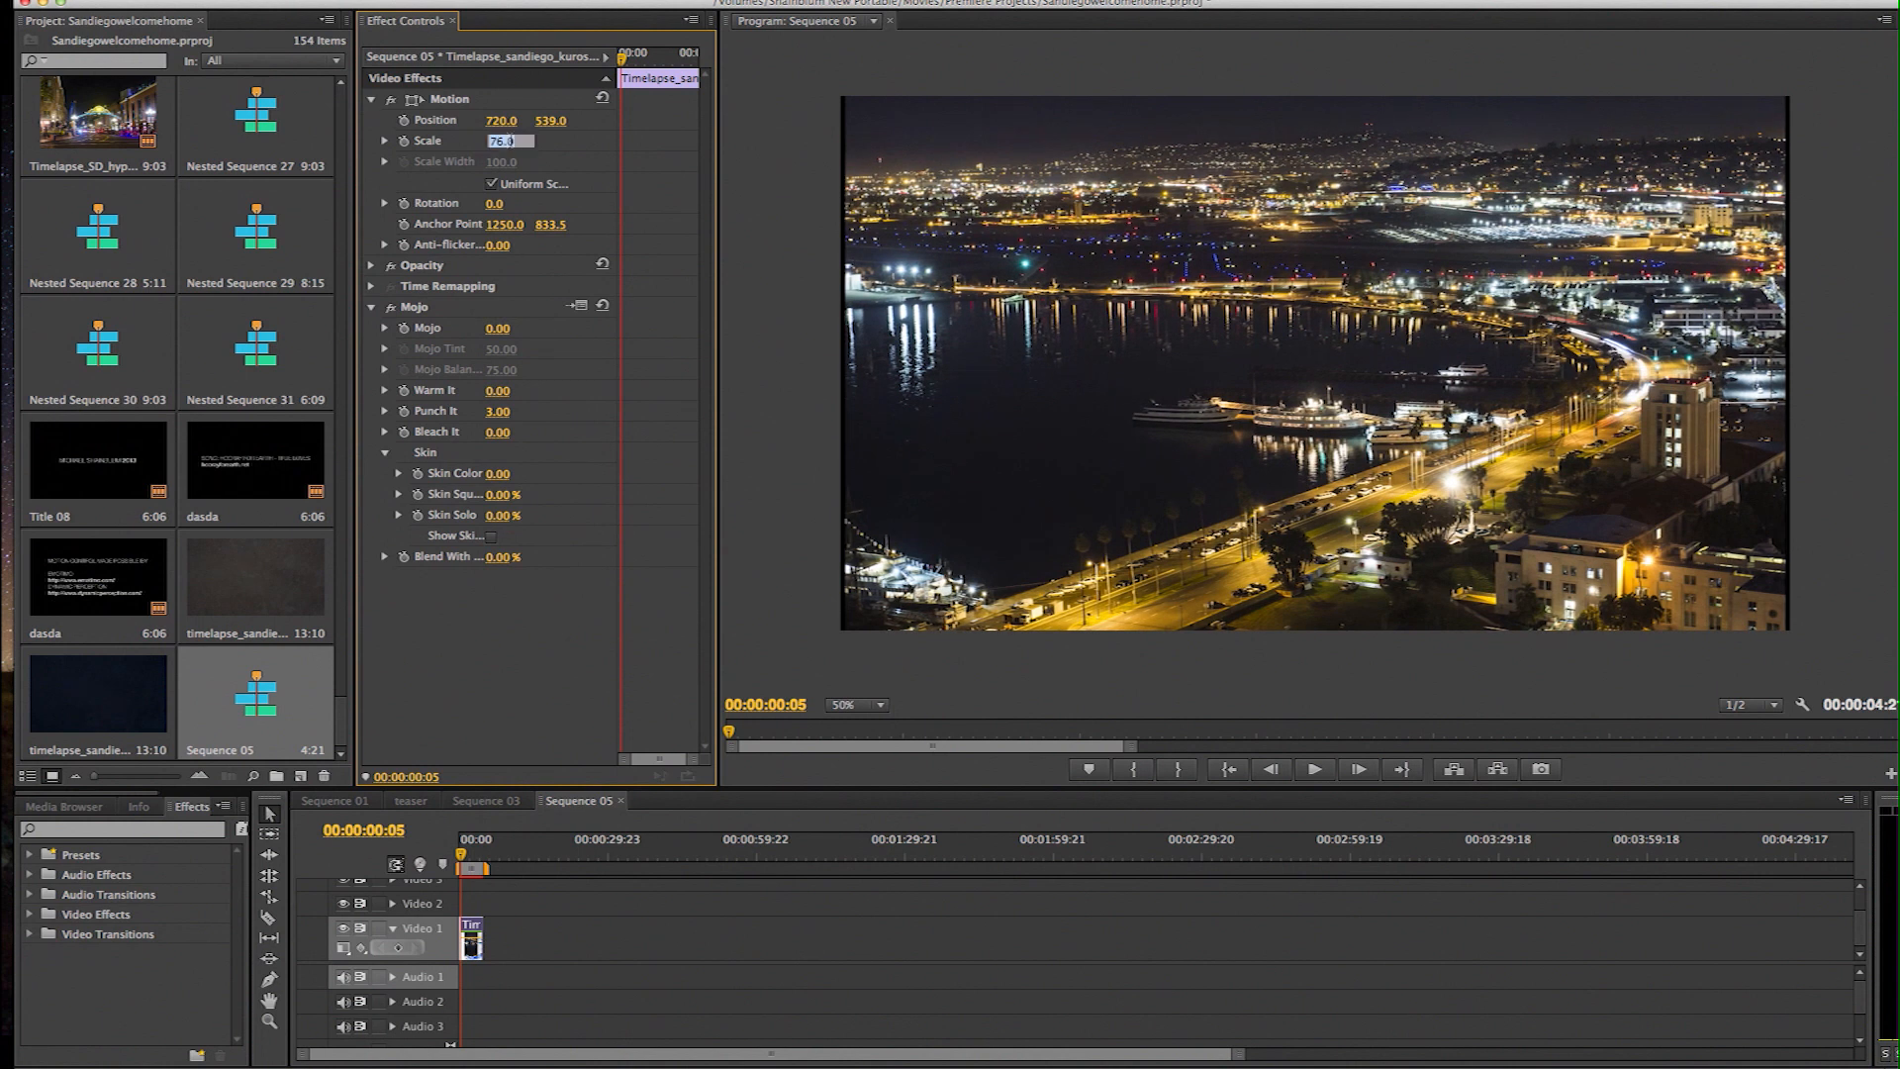
# Set the harbor clip's Scale to 100 and return the playhead to 00:00:00:00.
pyautogui.write('100')
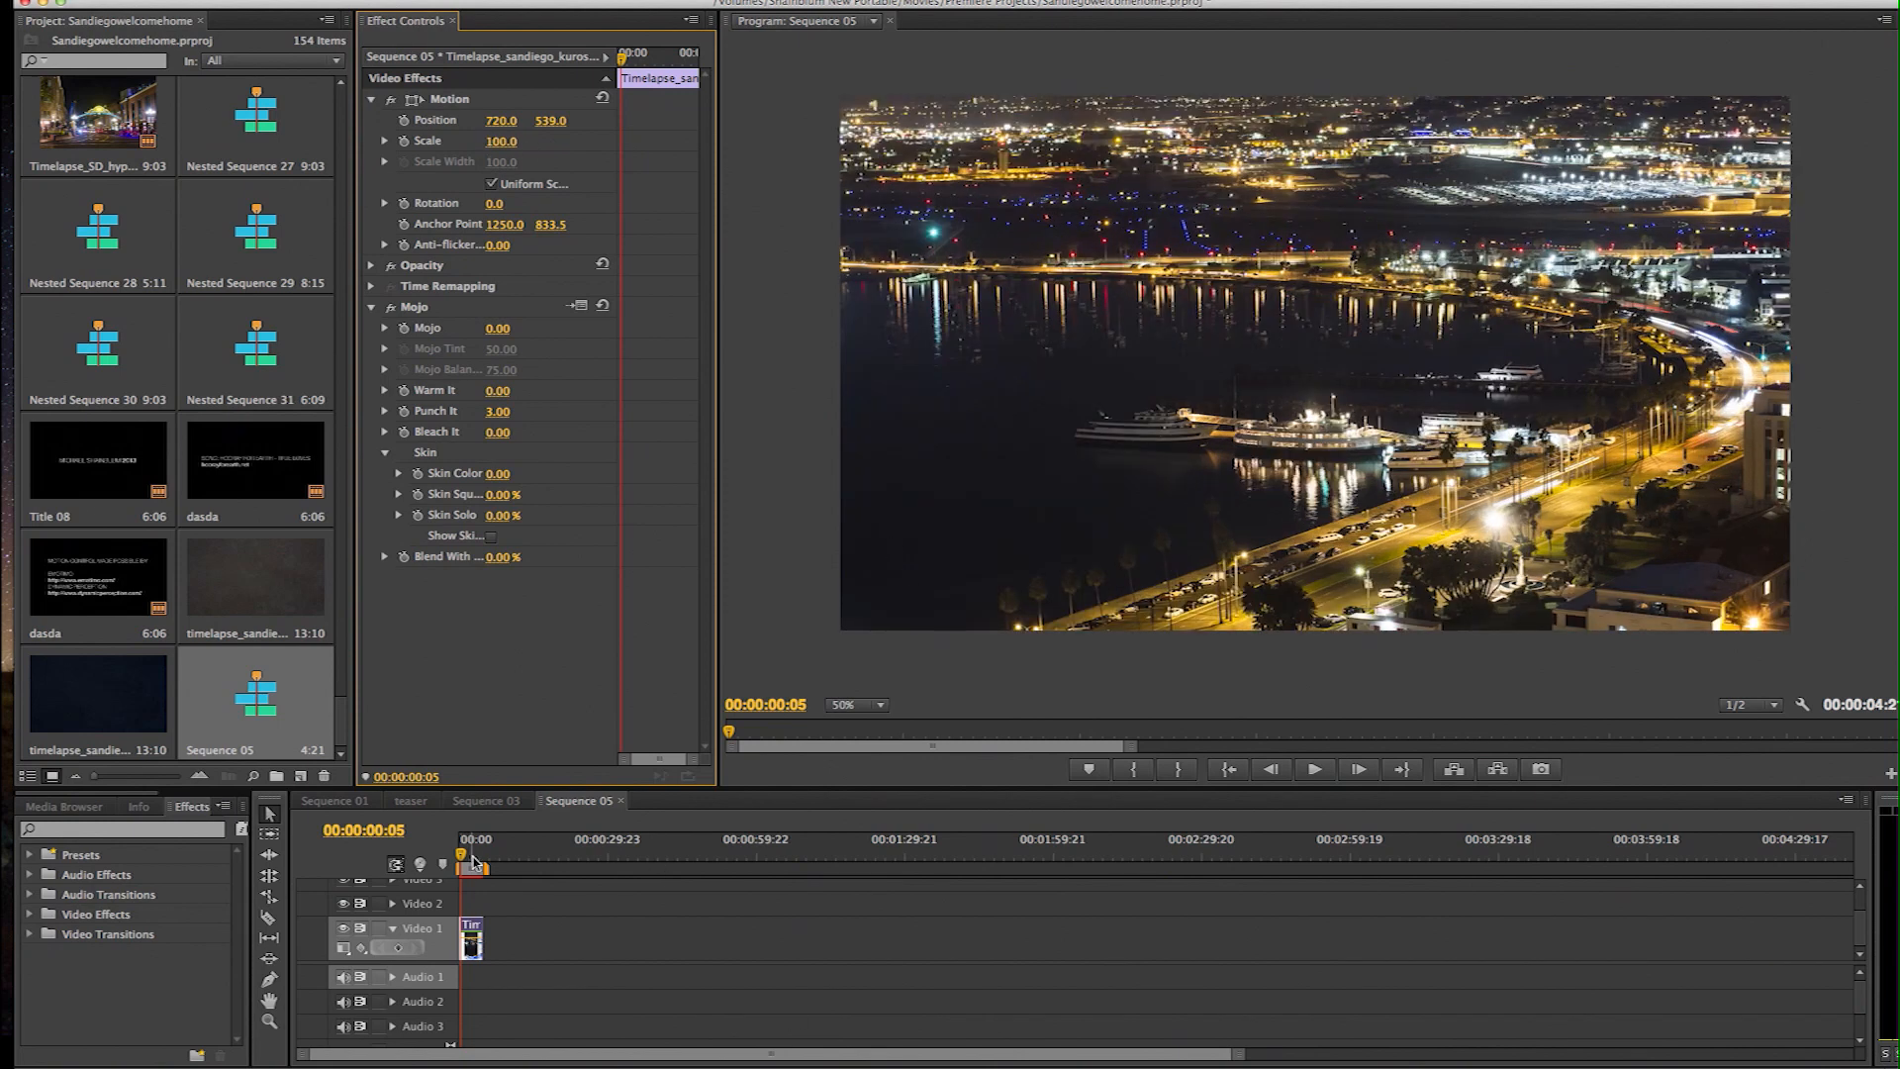
pyautogui.click(462, 866)
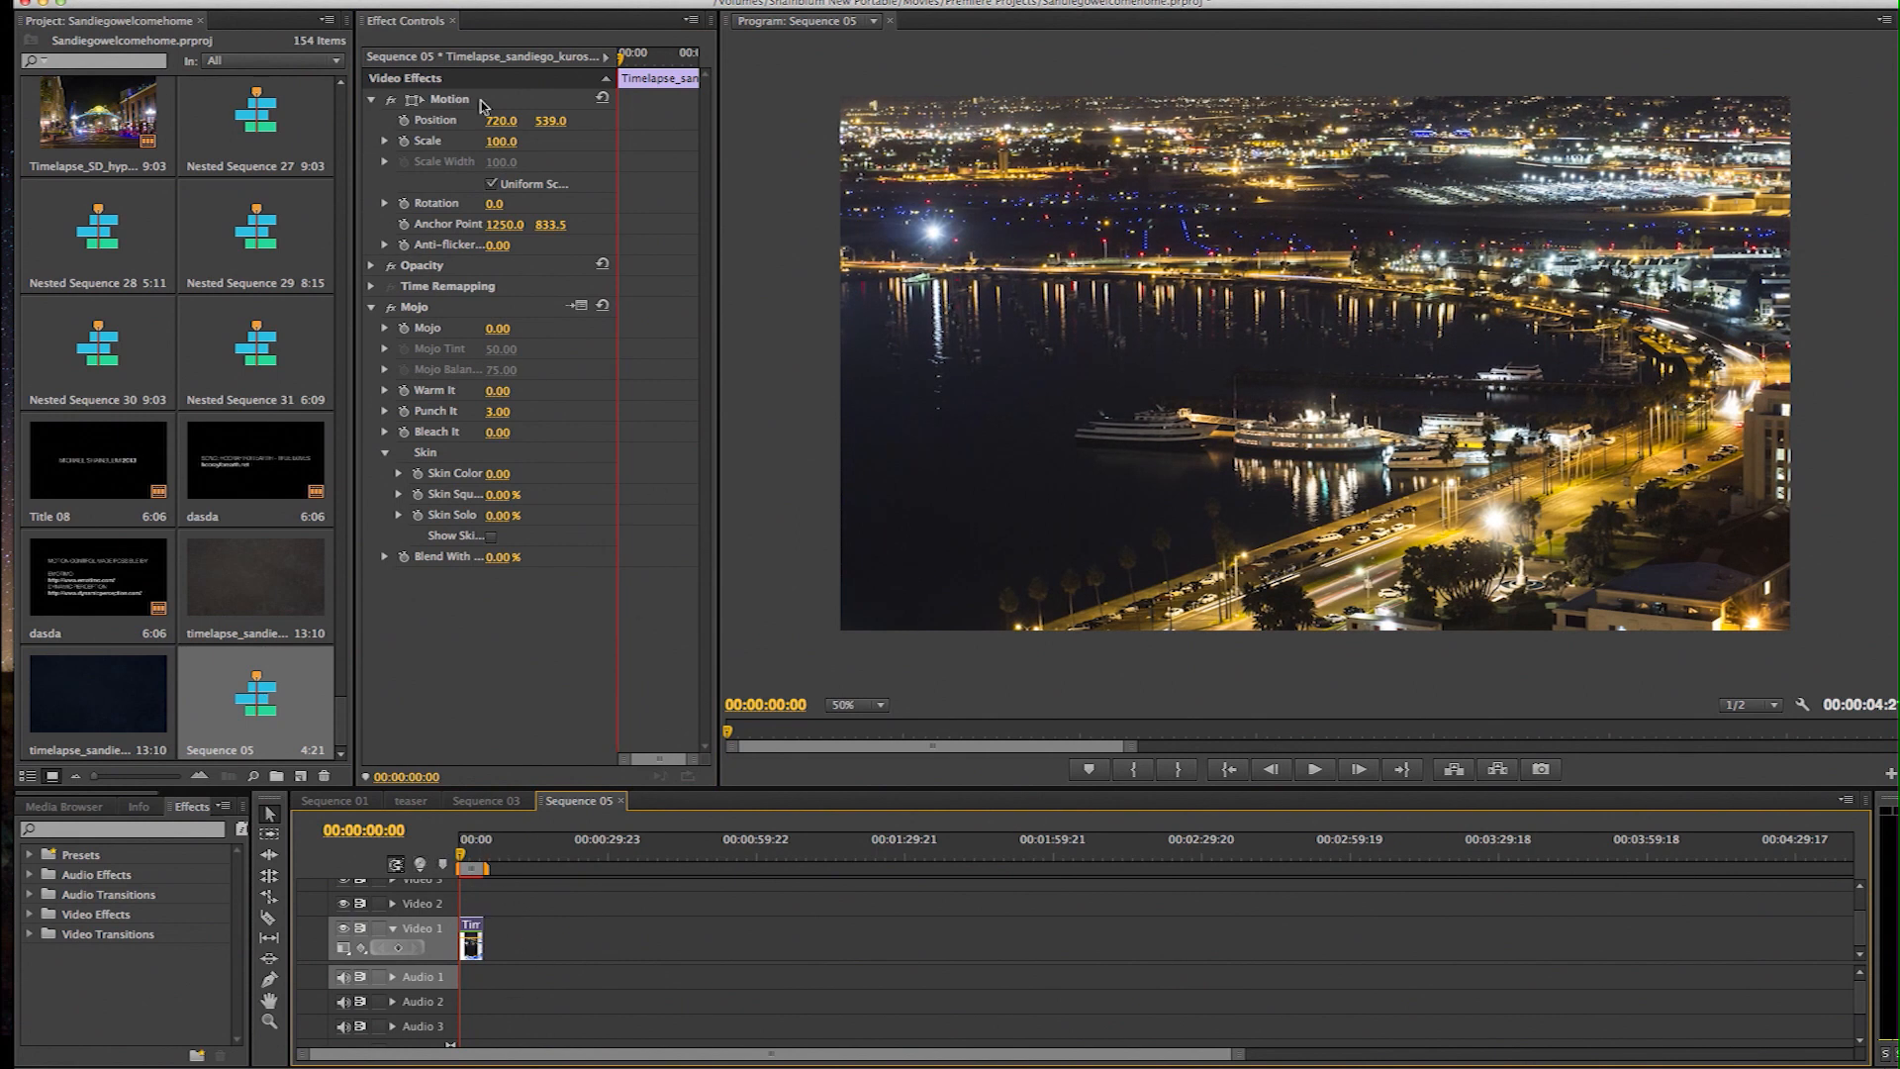
pyautogui.moveTo(403, 141)
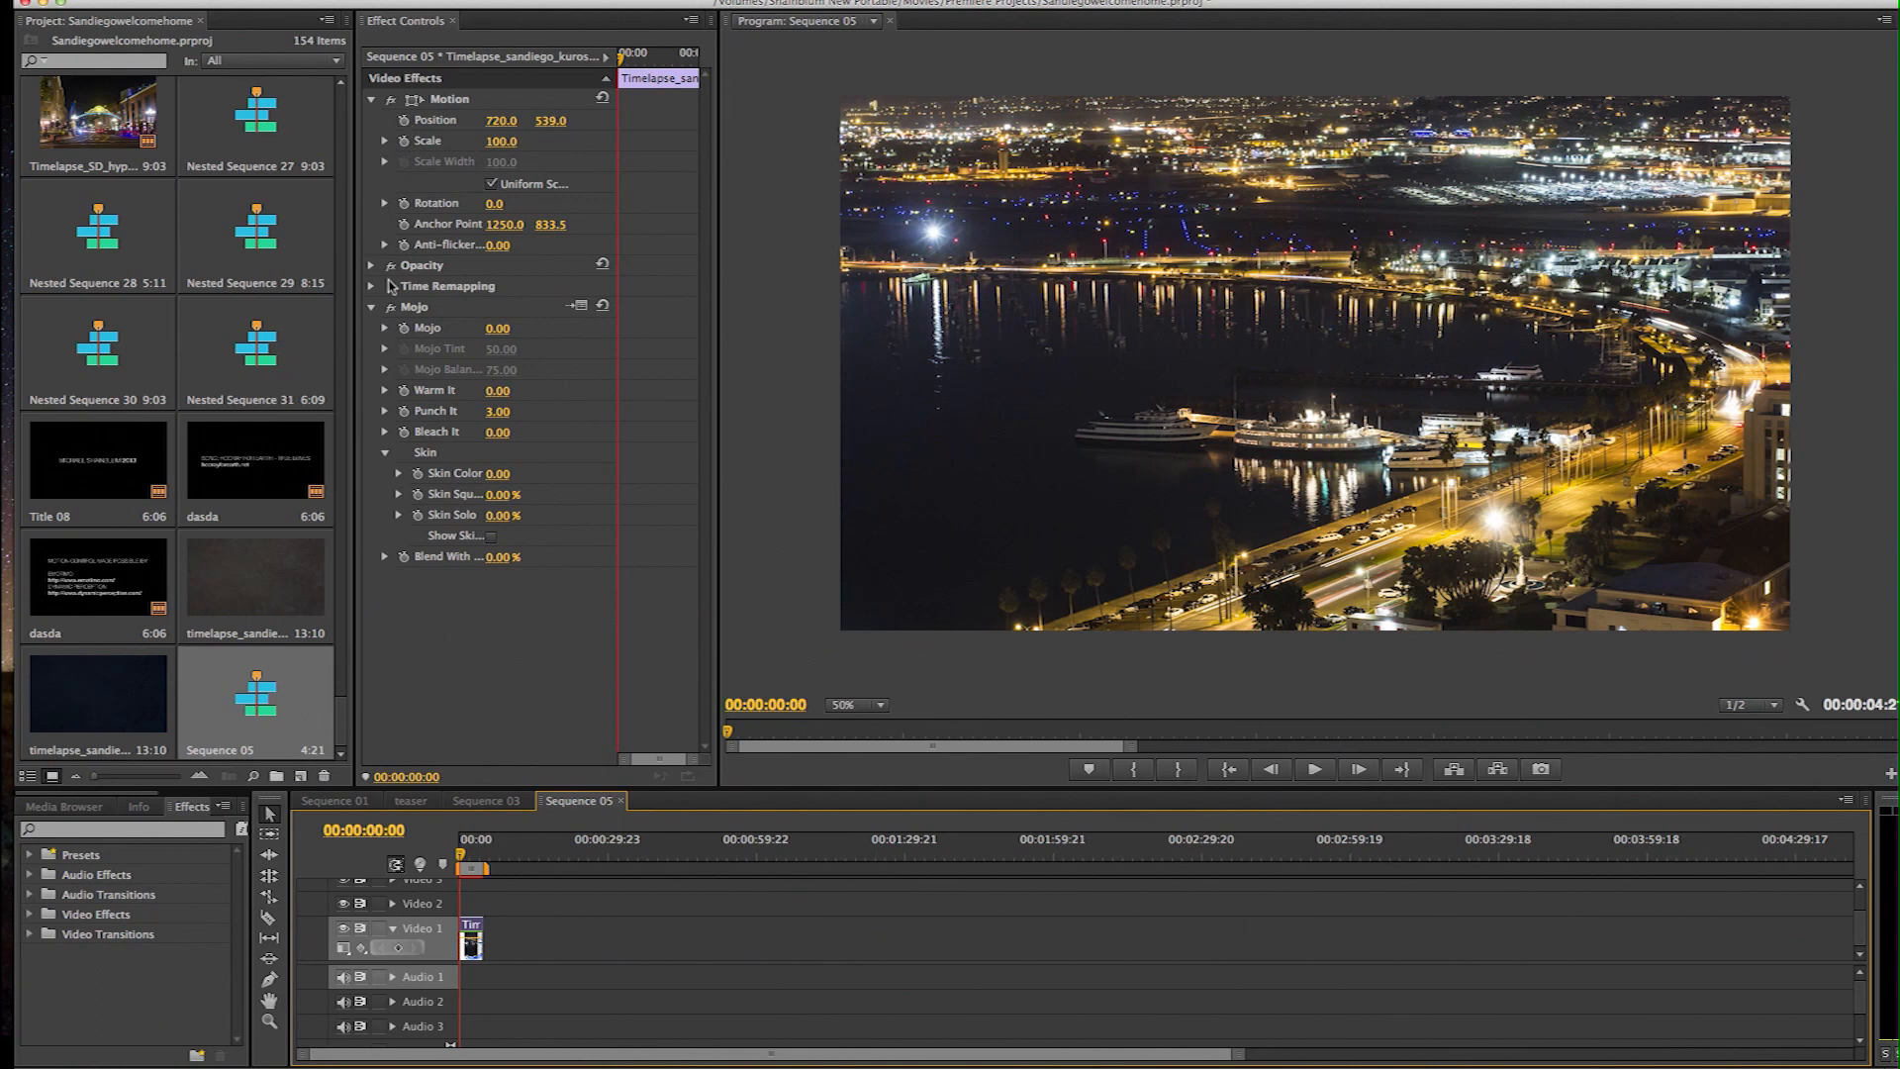
# Collapse Mojo, keyframe Scale at 0:00, and set Scale 75.0 at 00:00:02:19.
pyautogui.click(372, 306)
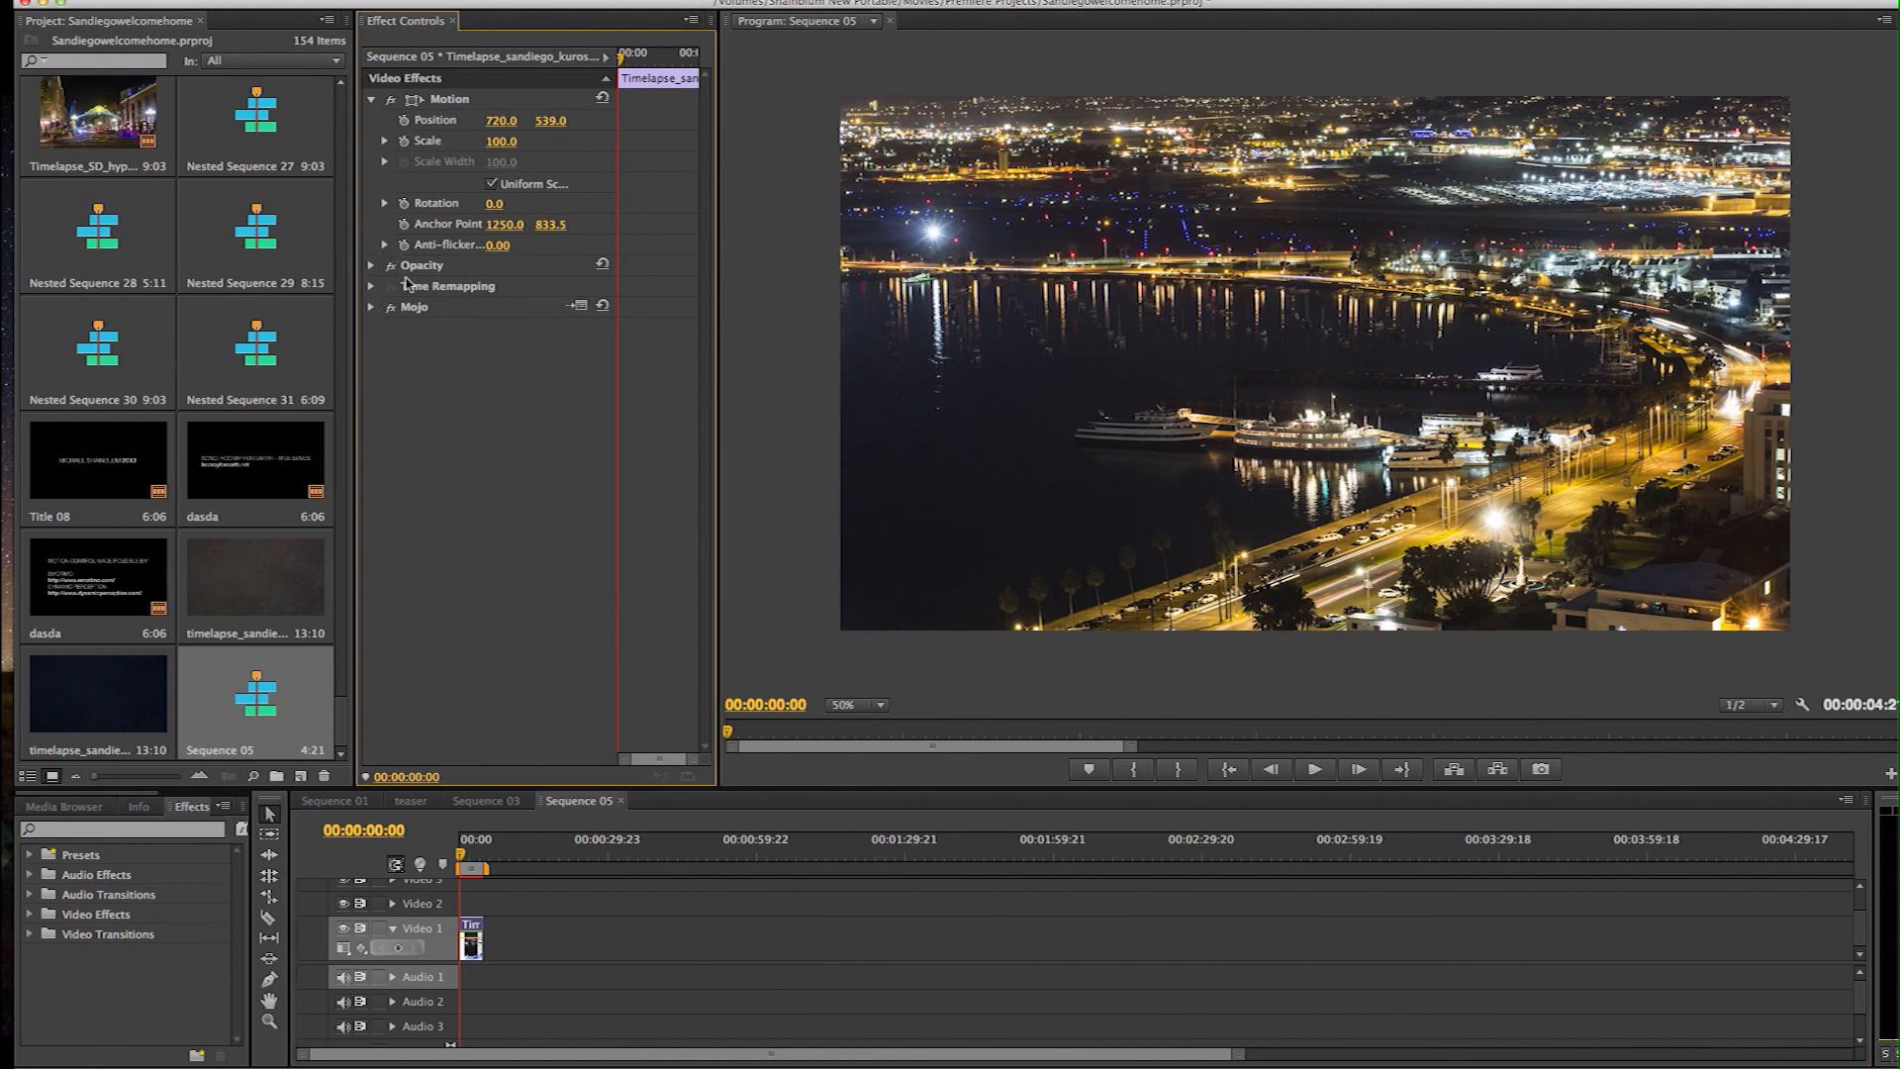
pyautogui.click(372, 264)
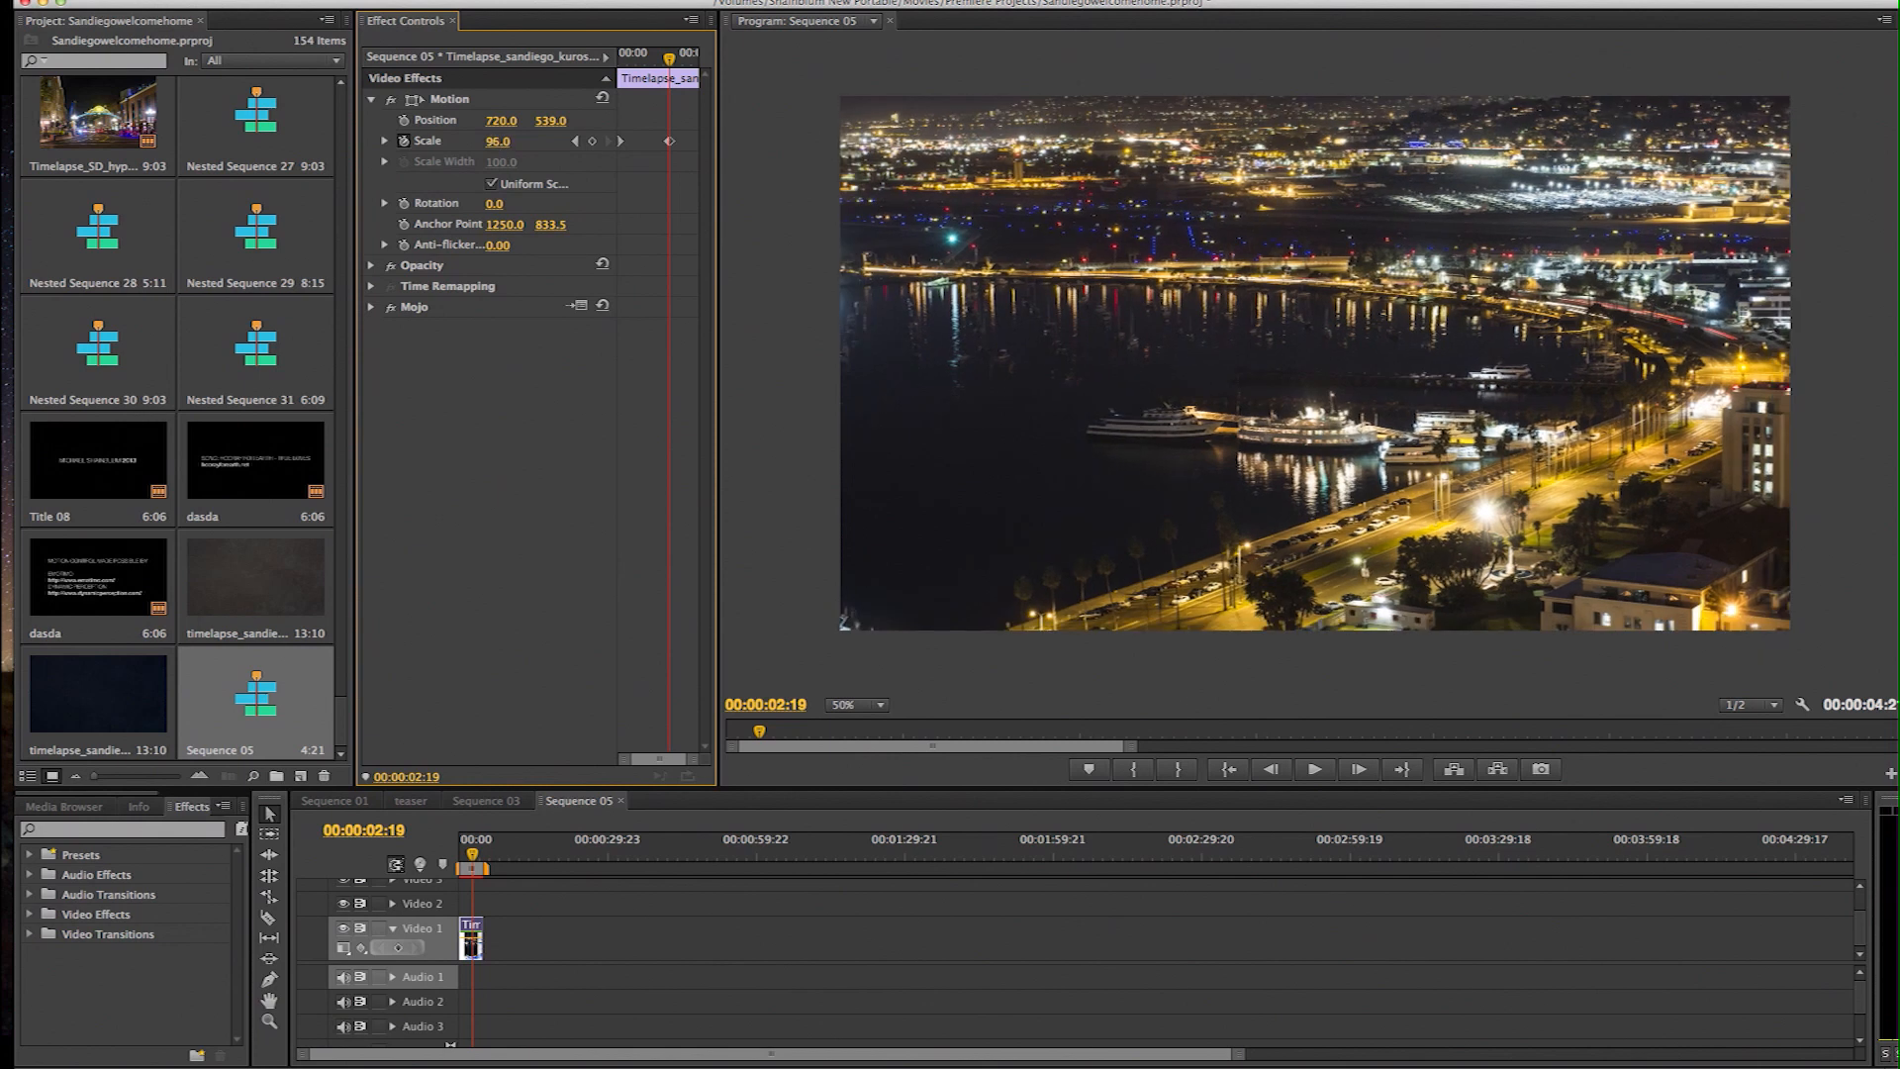
pyautogui.write('75.0')
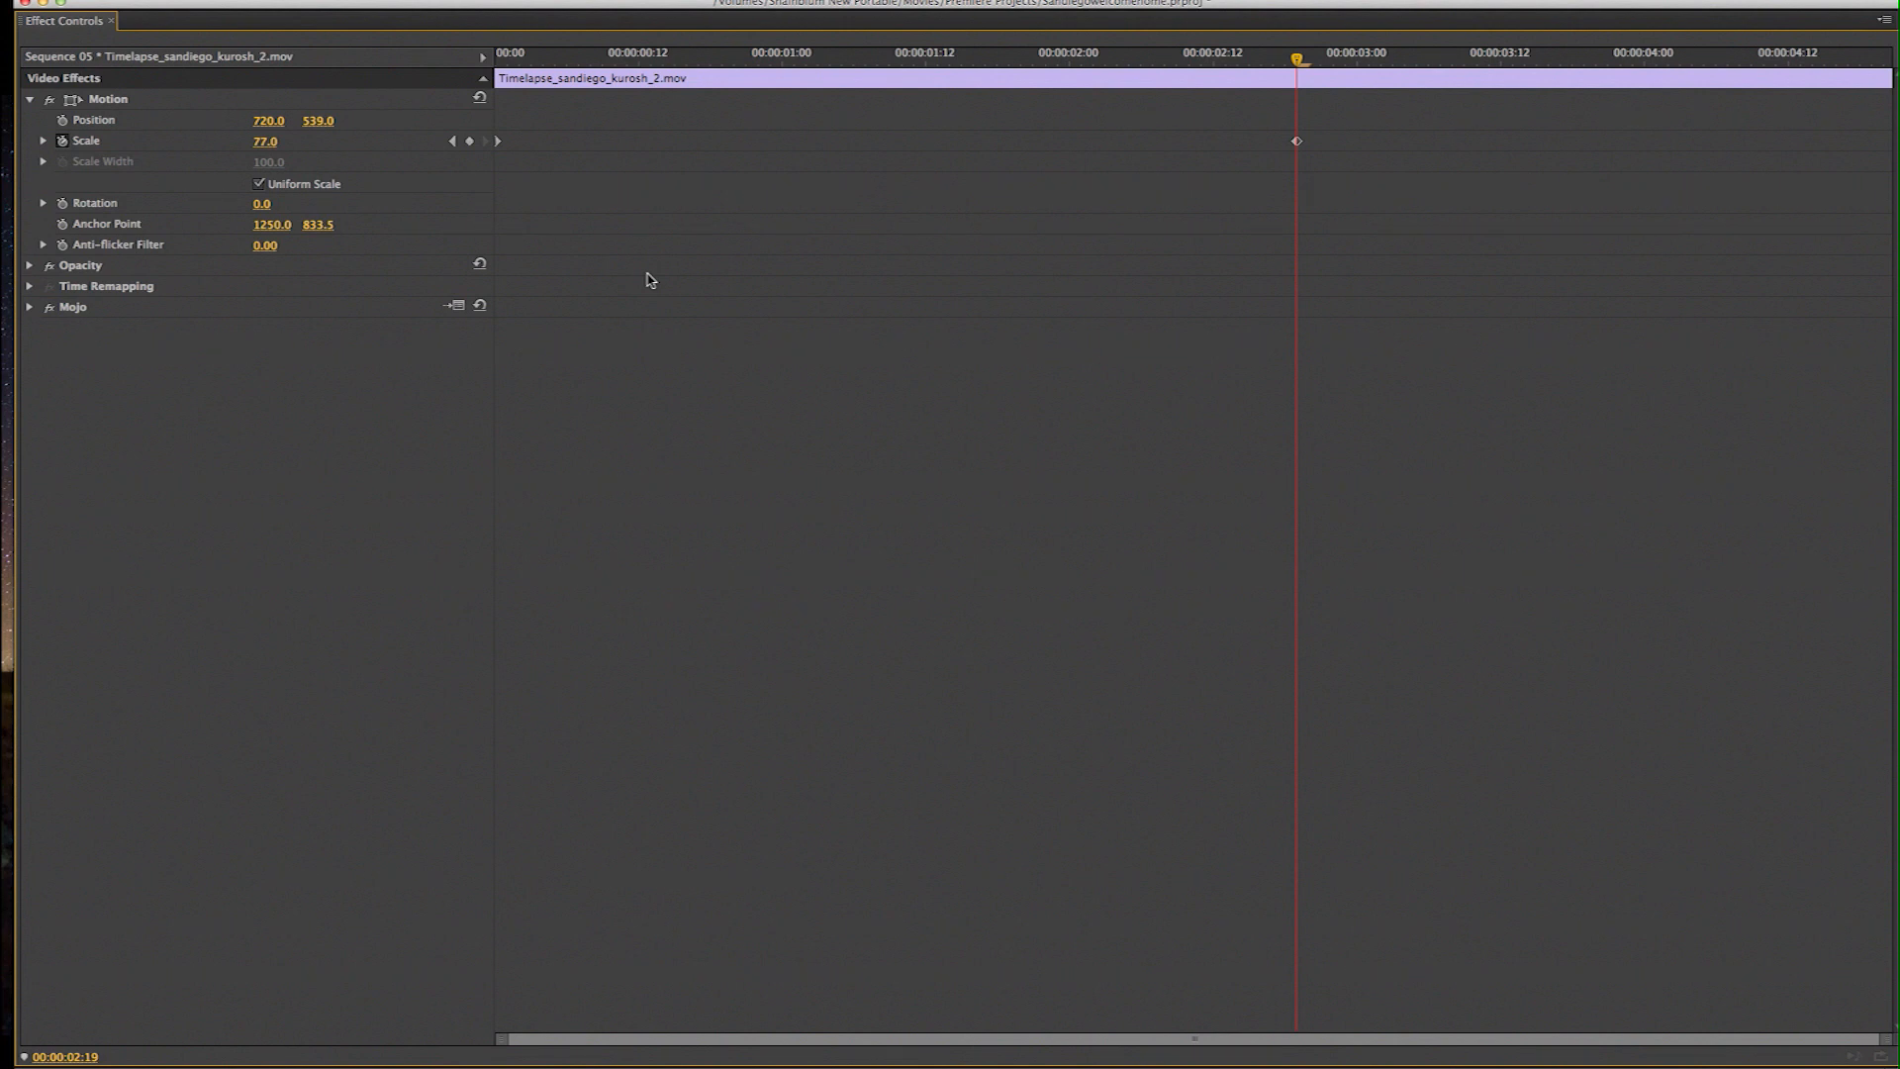
pyautogui.moveTo(1413, 116)
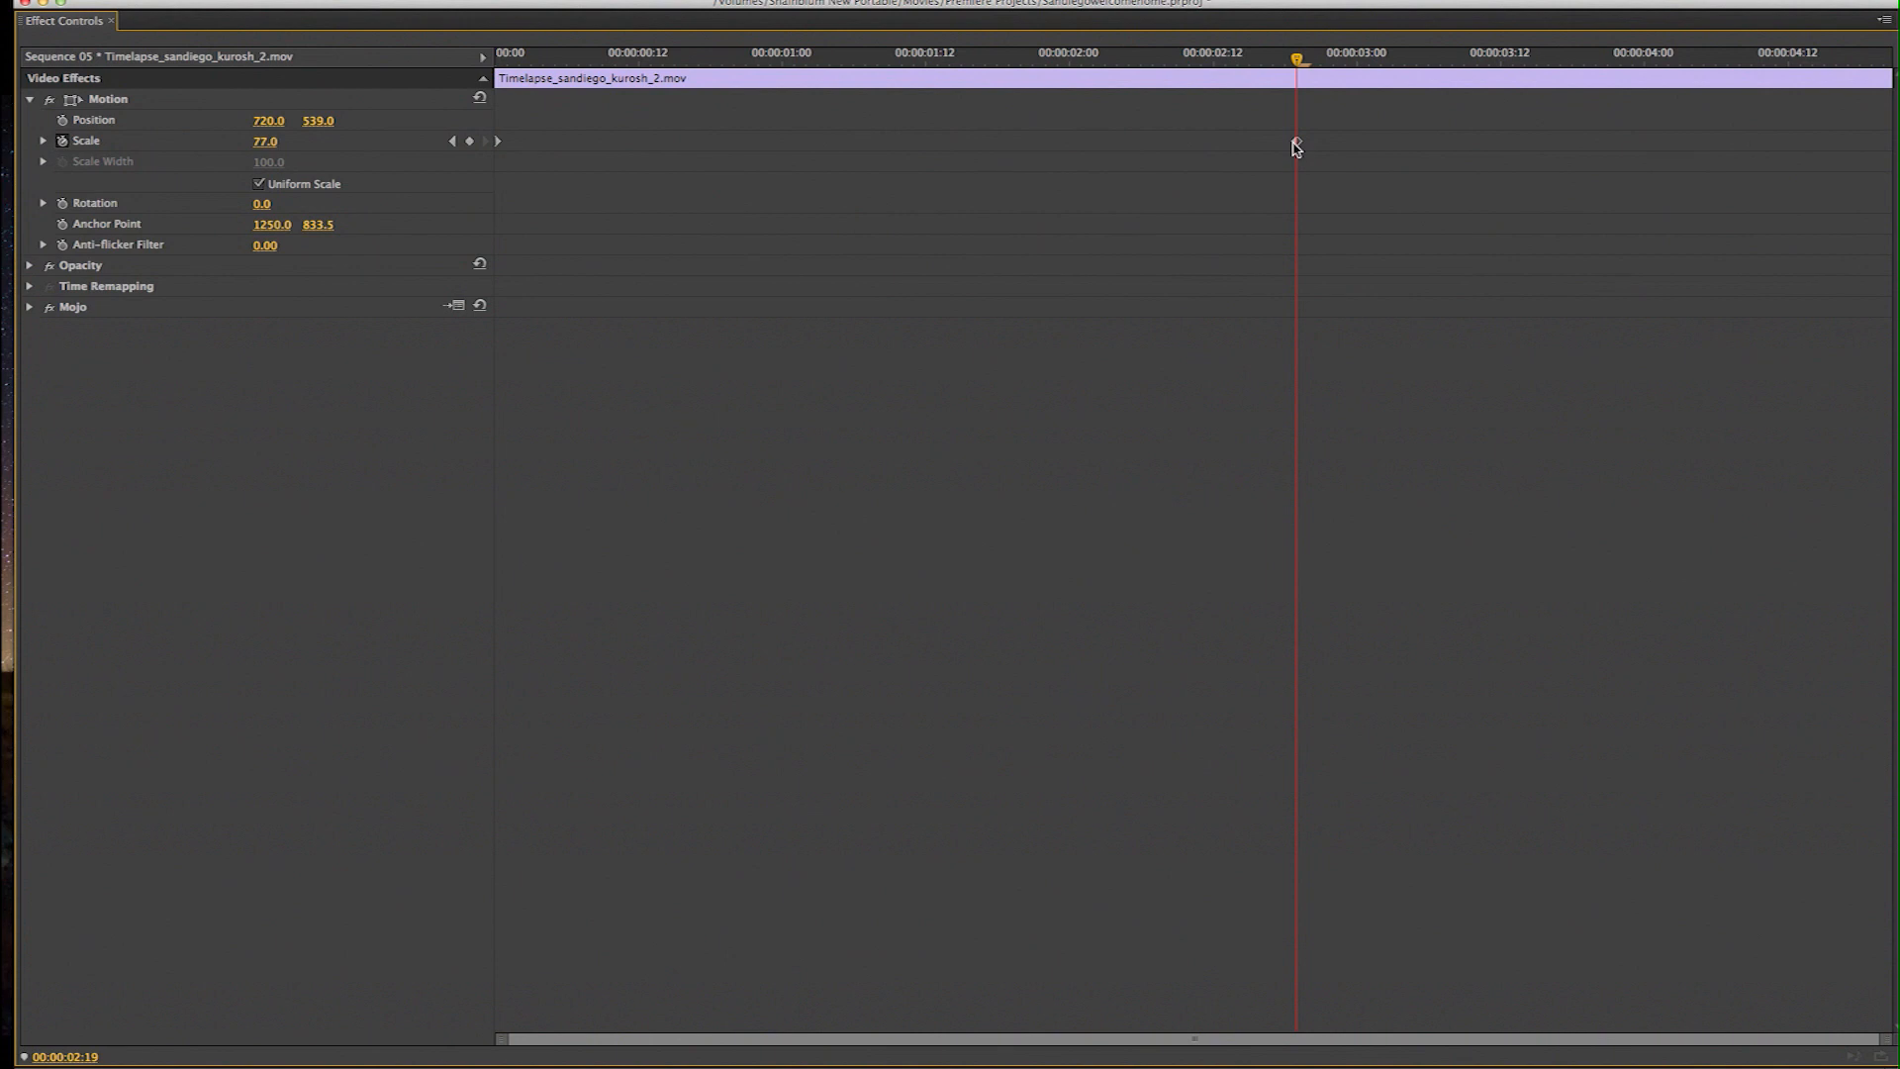
pyautogui.moveTo(1298, 144)
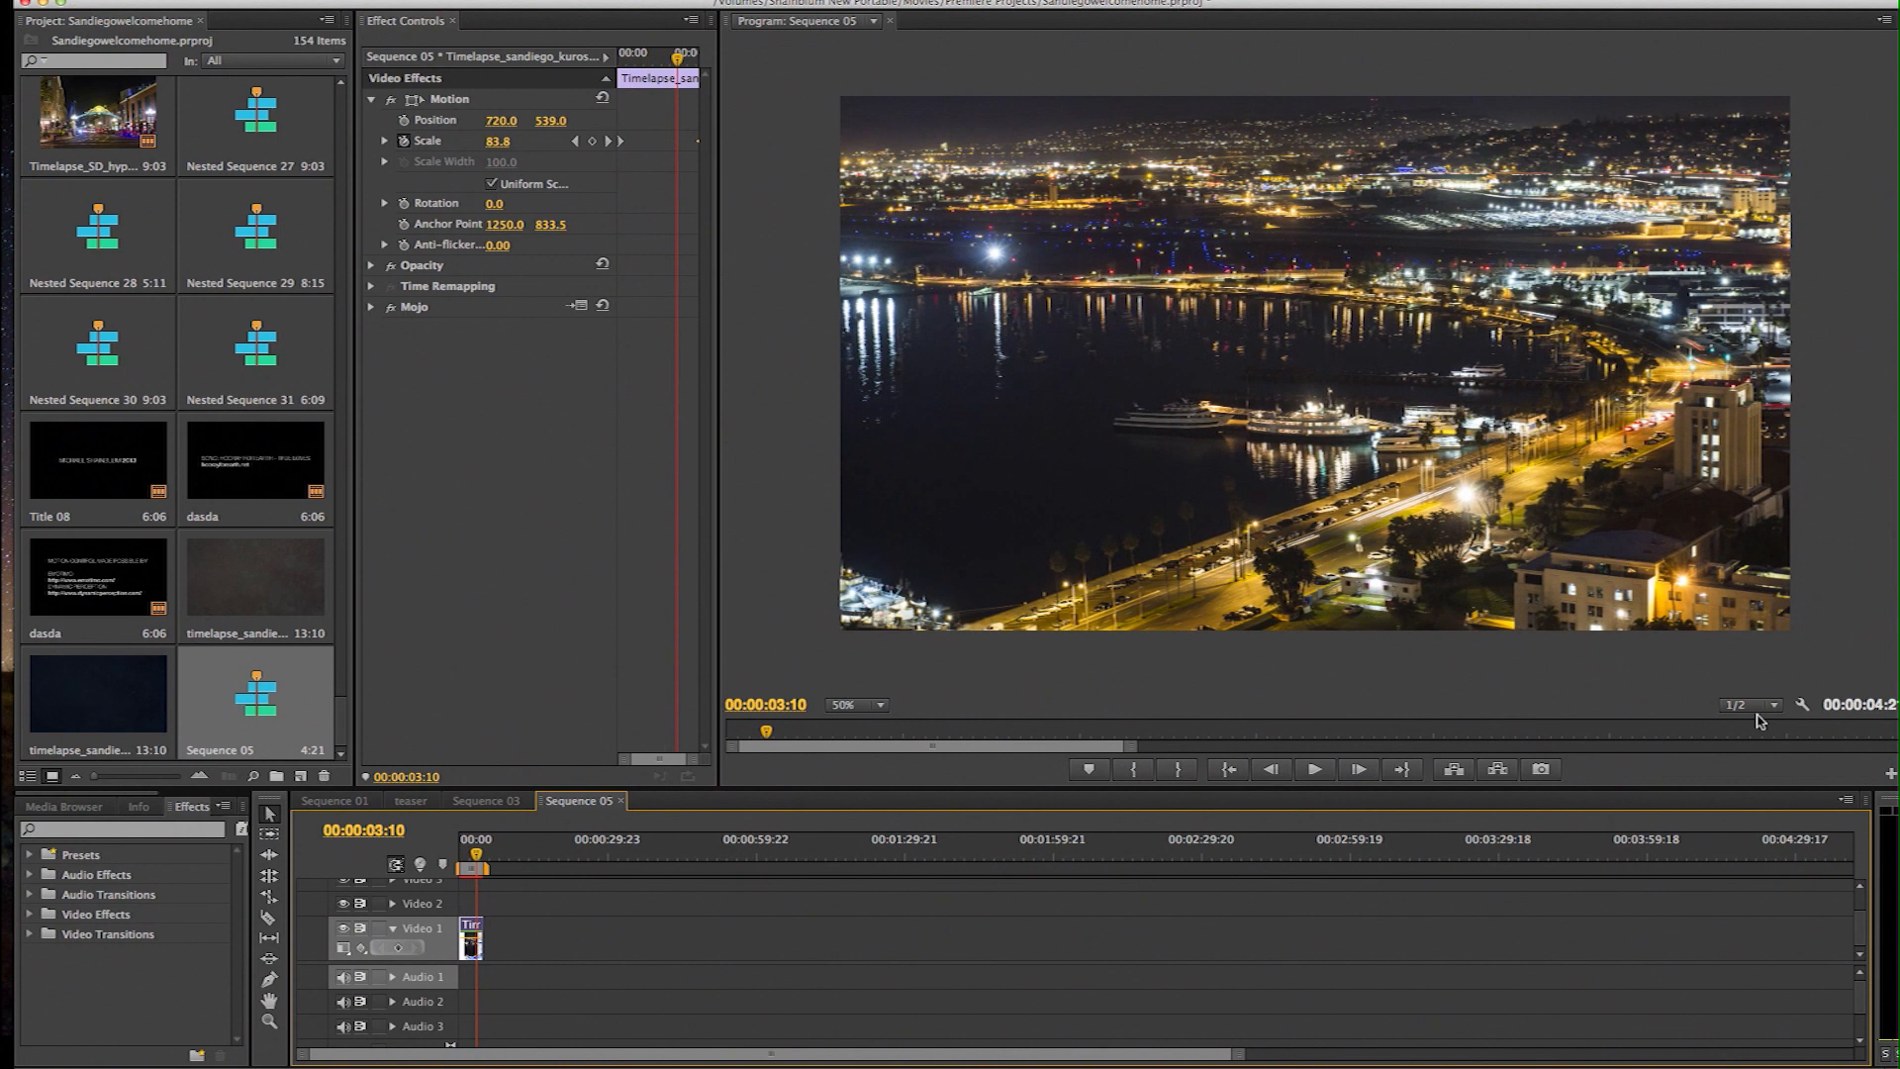
# Set Program monitor resolution to 1/4, scrub from the start, and select the clip.
pyautogui.click(1750, 704)
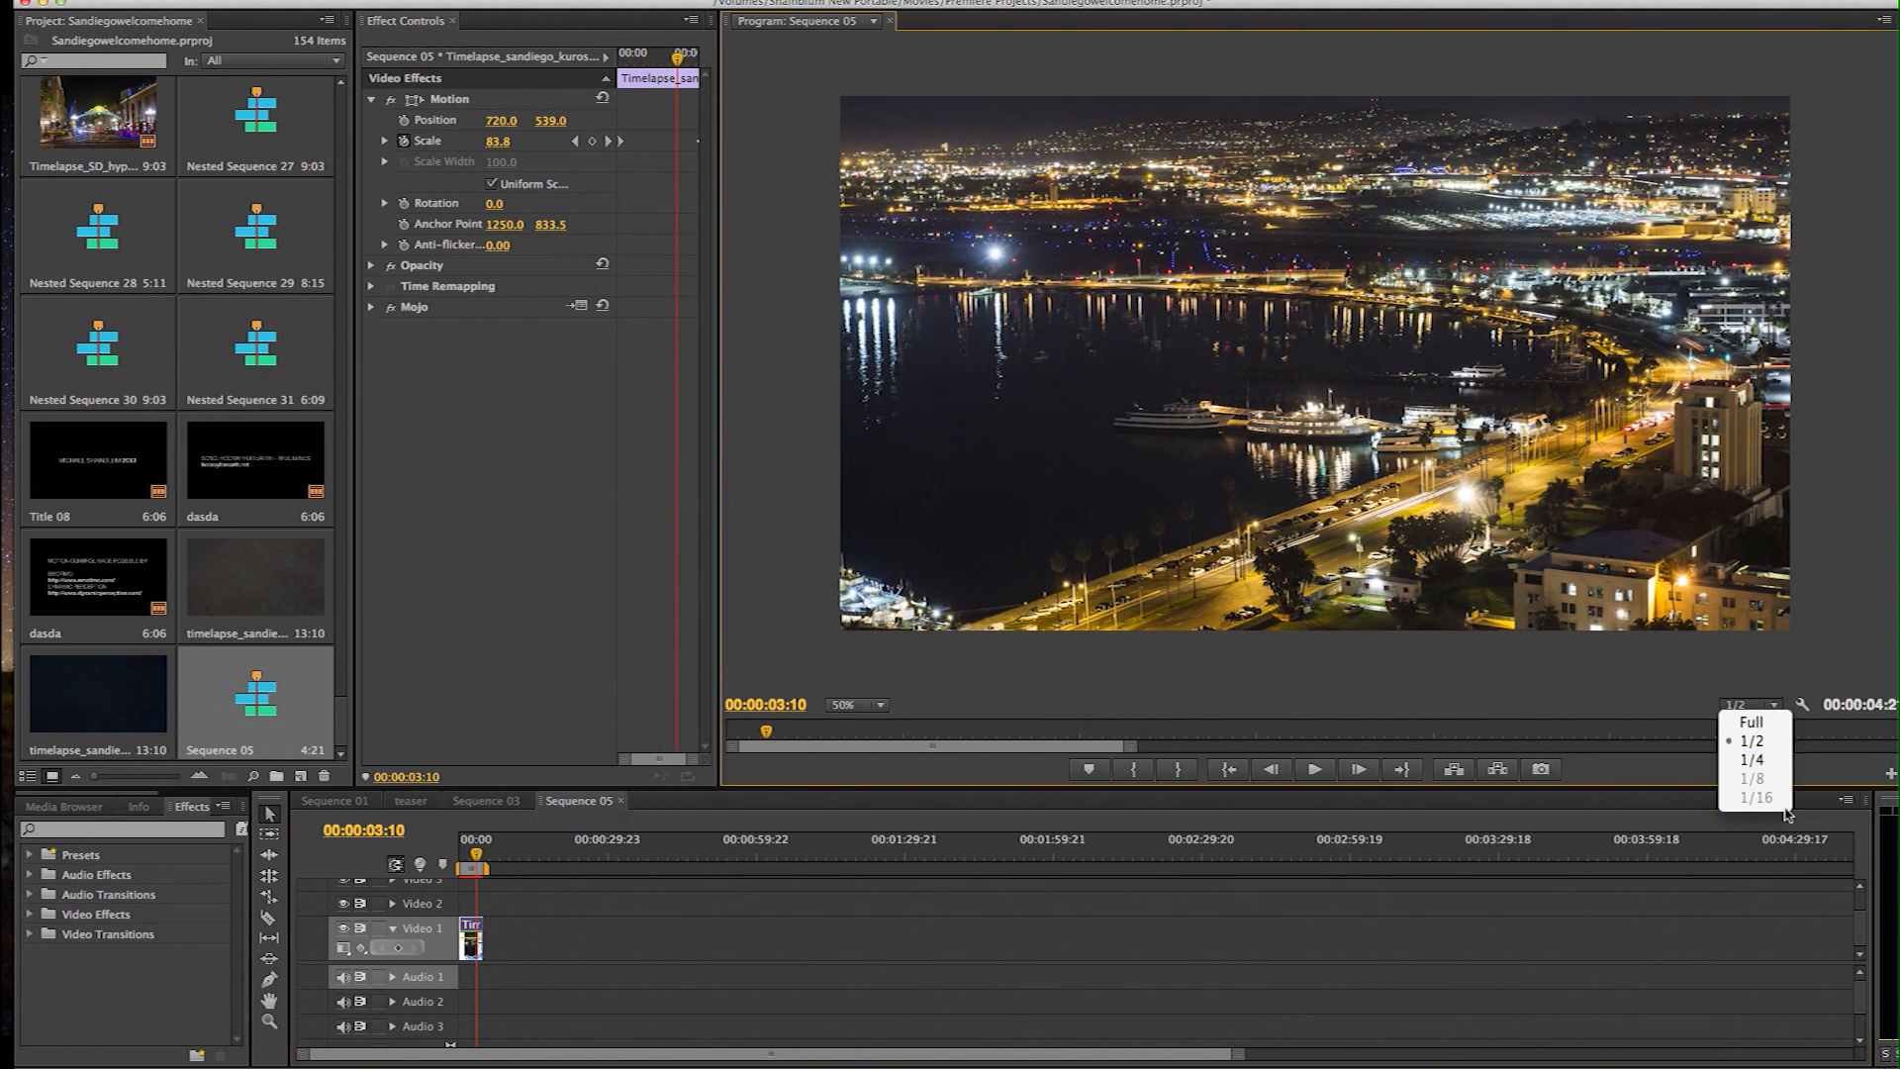
pyautogui.click(1752, 759)
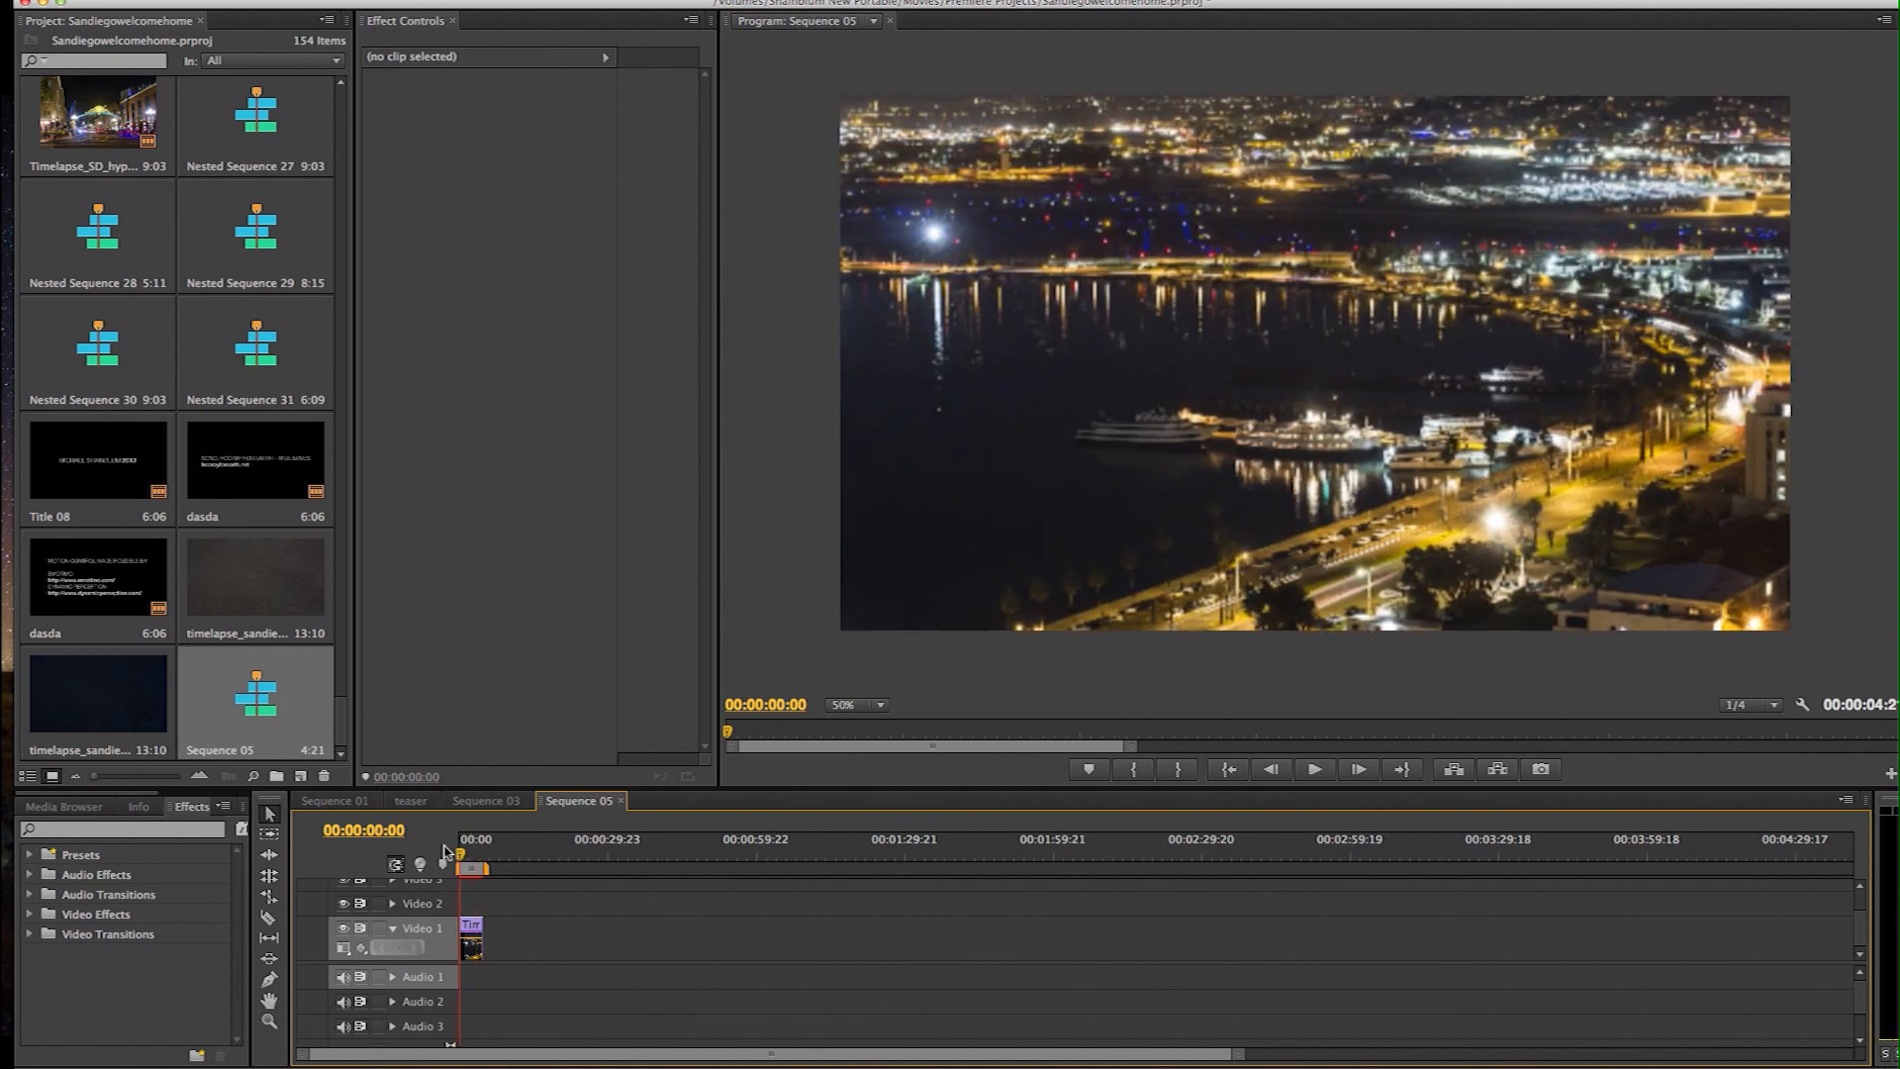
pyautogui.click(1313, 769)
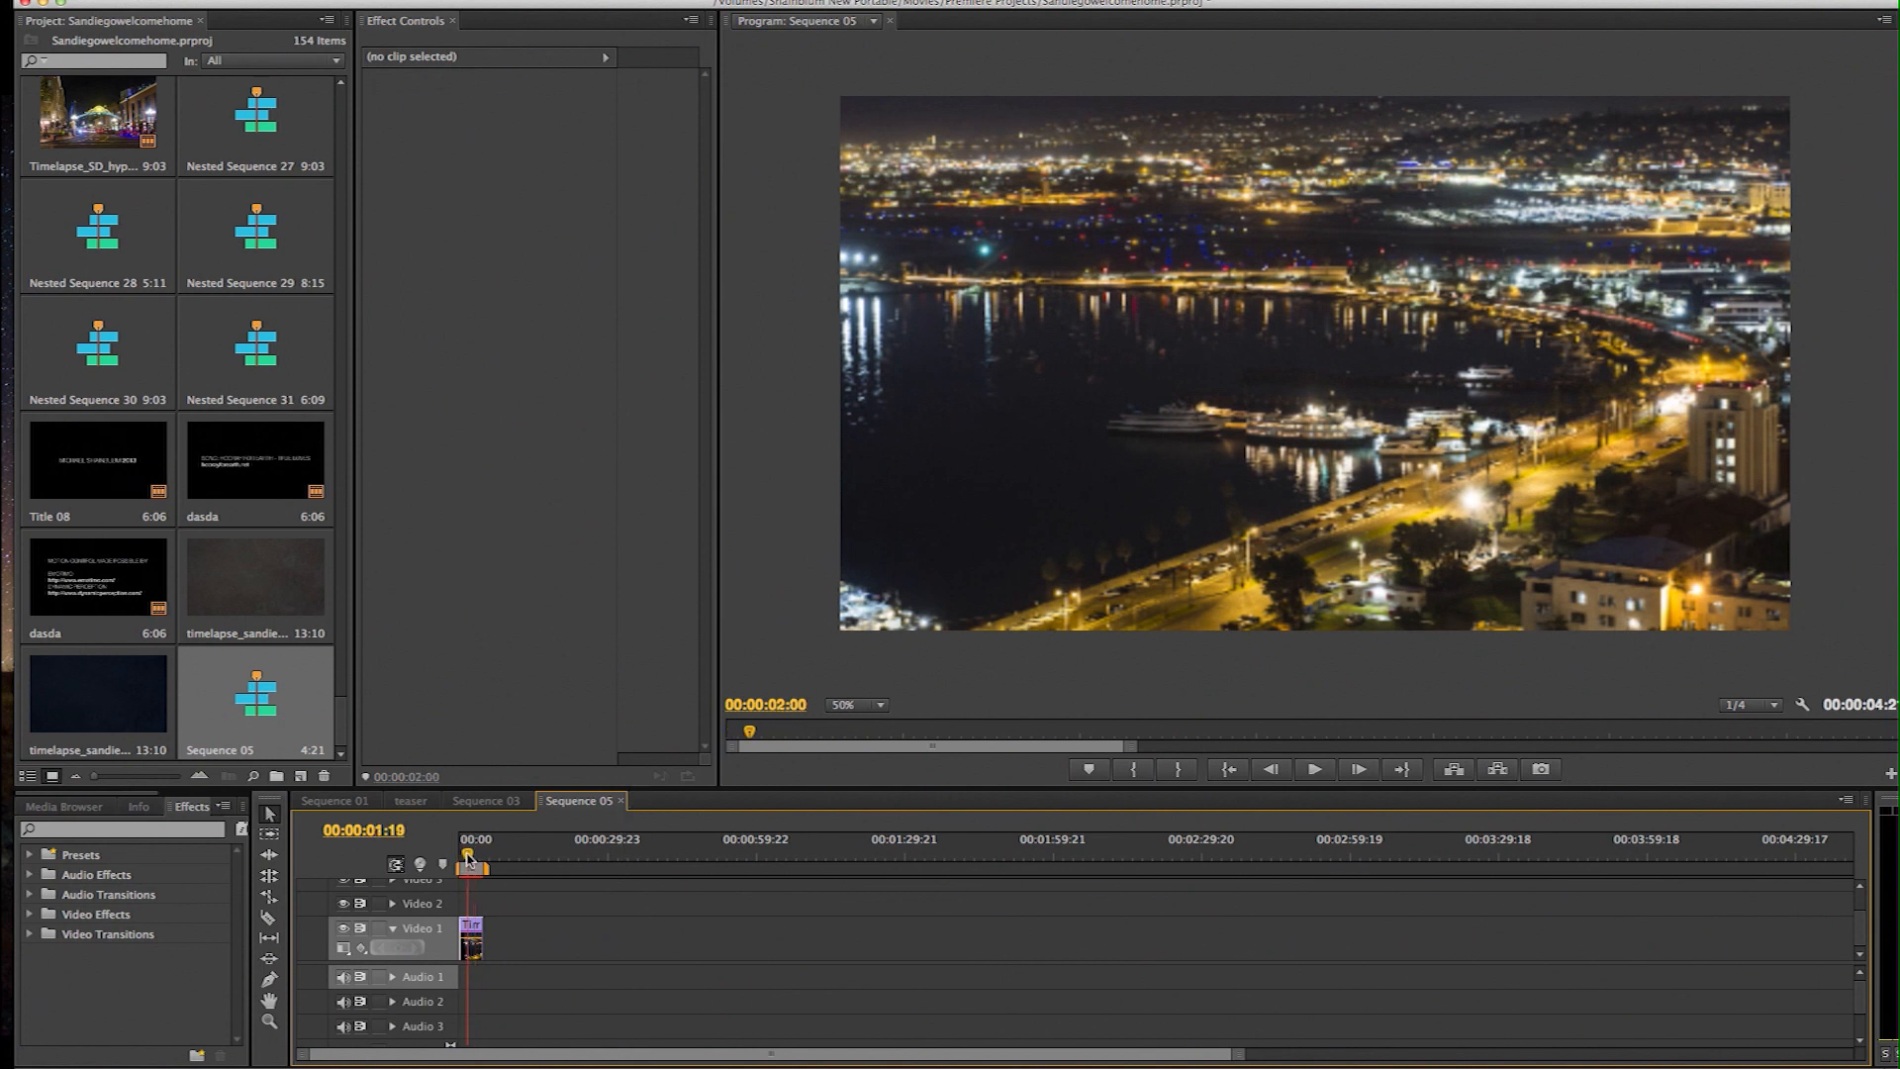
pyautogui.click(469, 943)
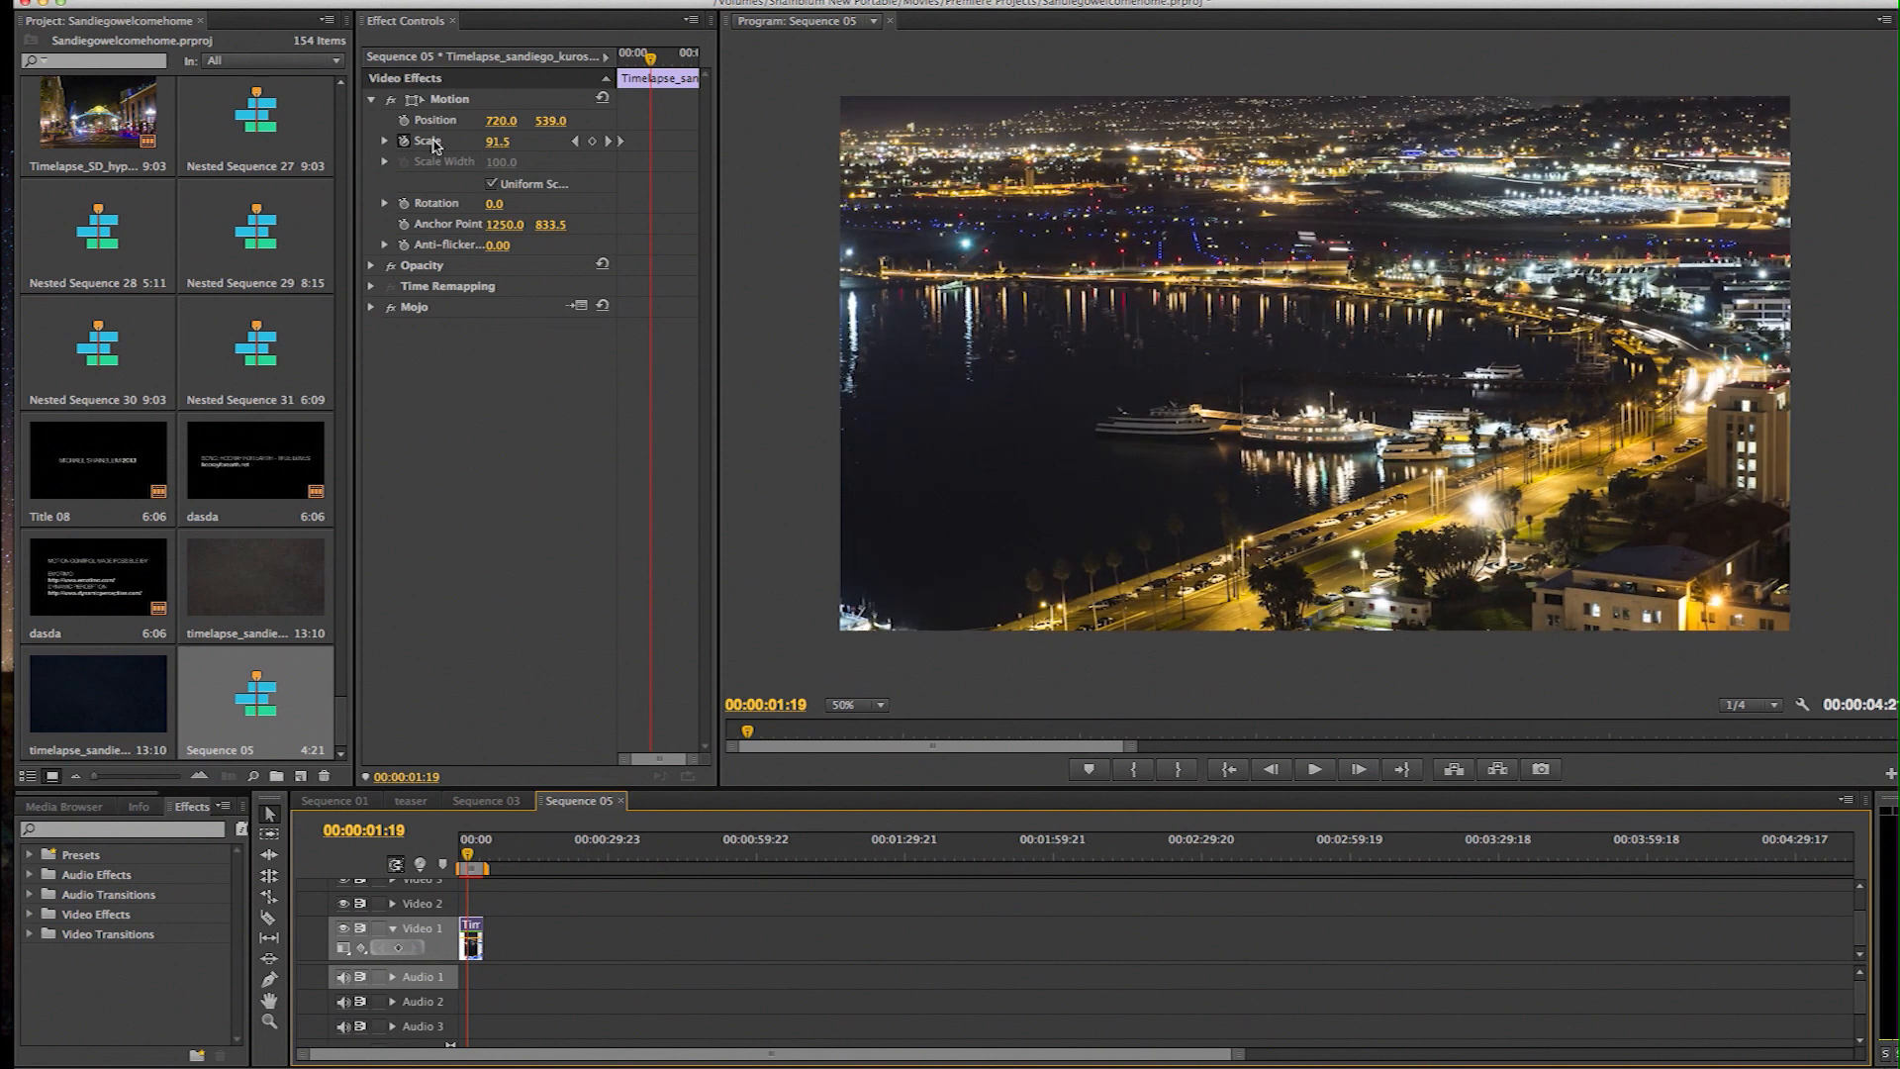
pyautogui.moveTo(401, 122)
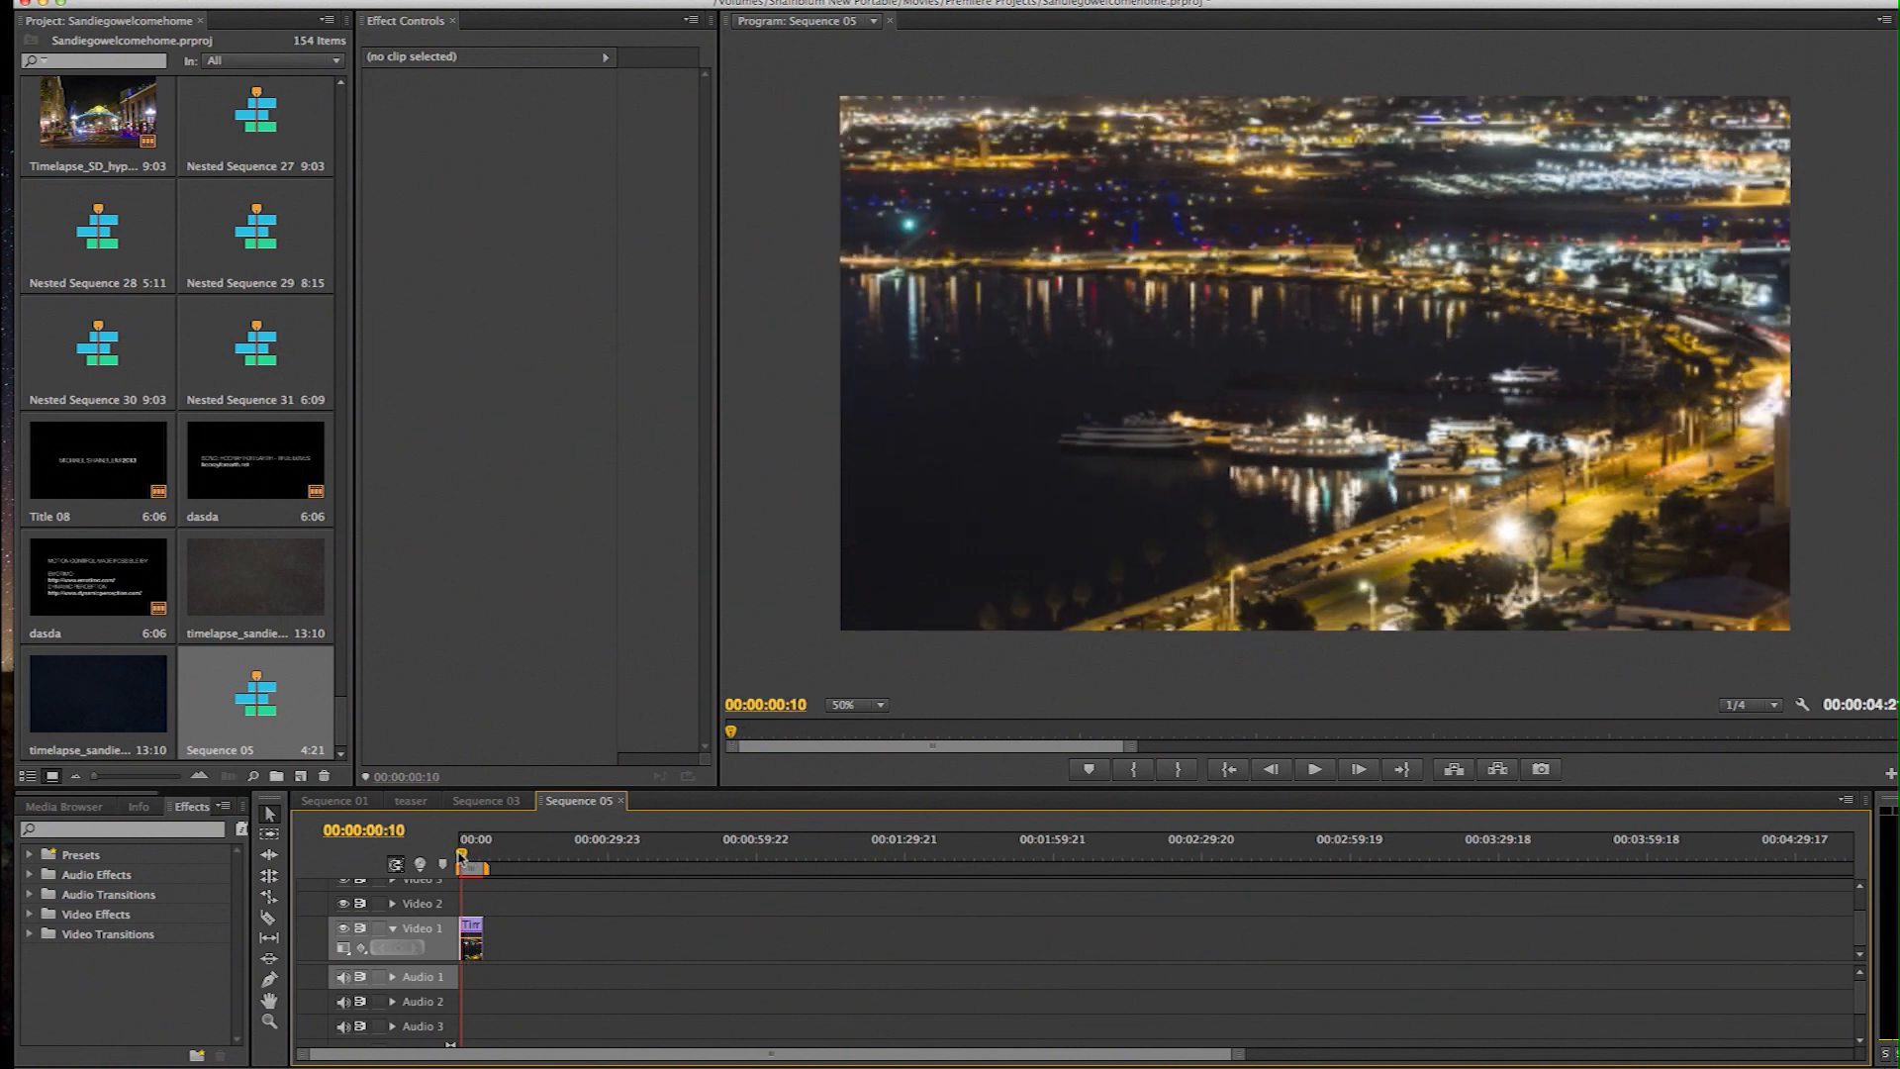
pyautogui.click(464, 865)
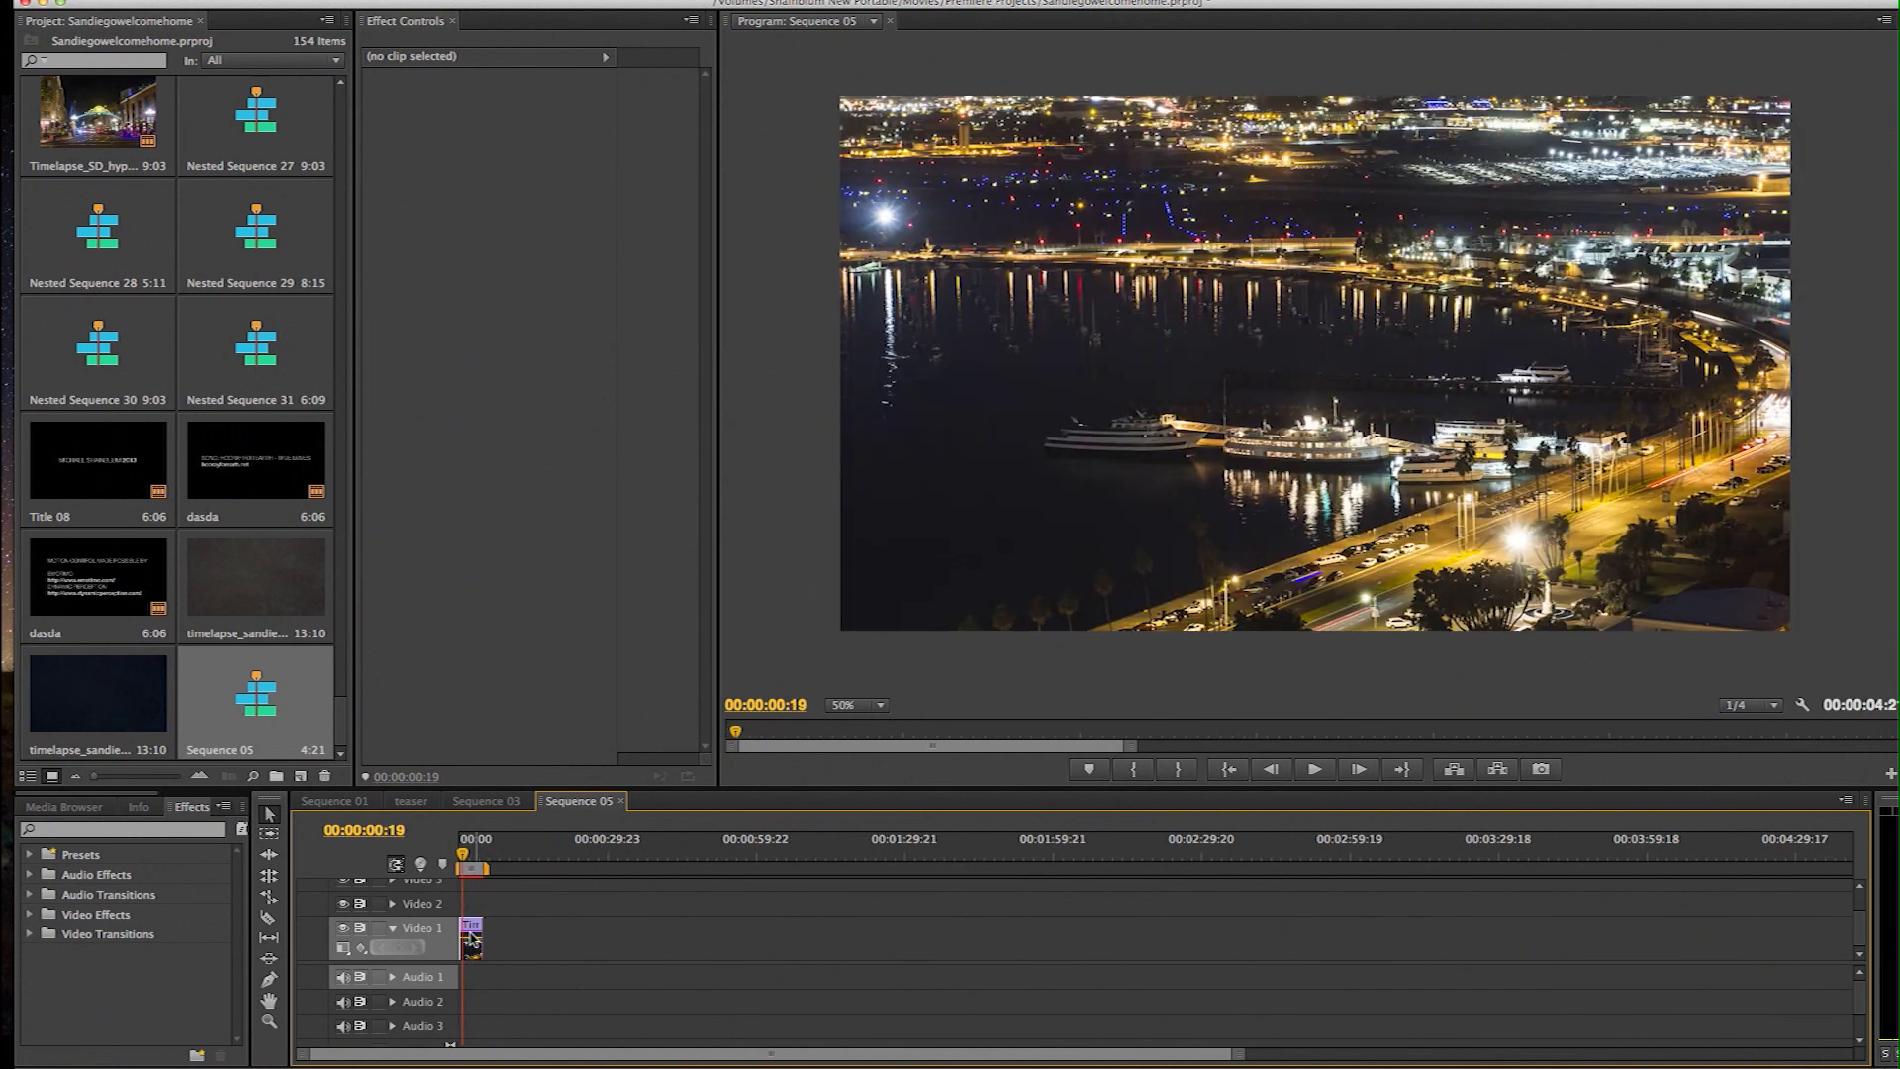
pyautogui.click(469, 936)
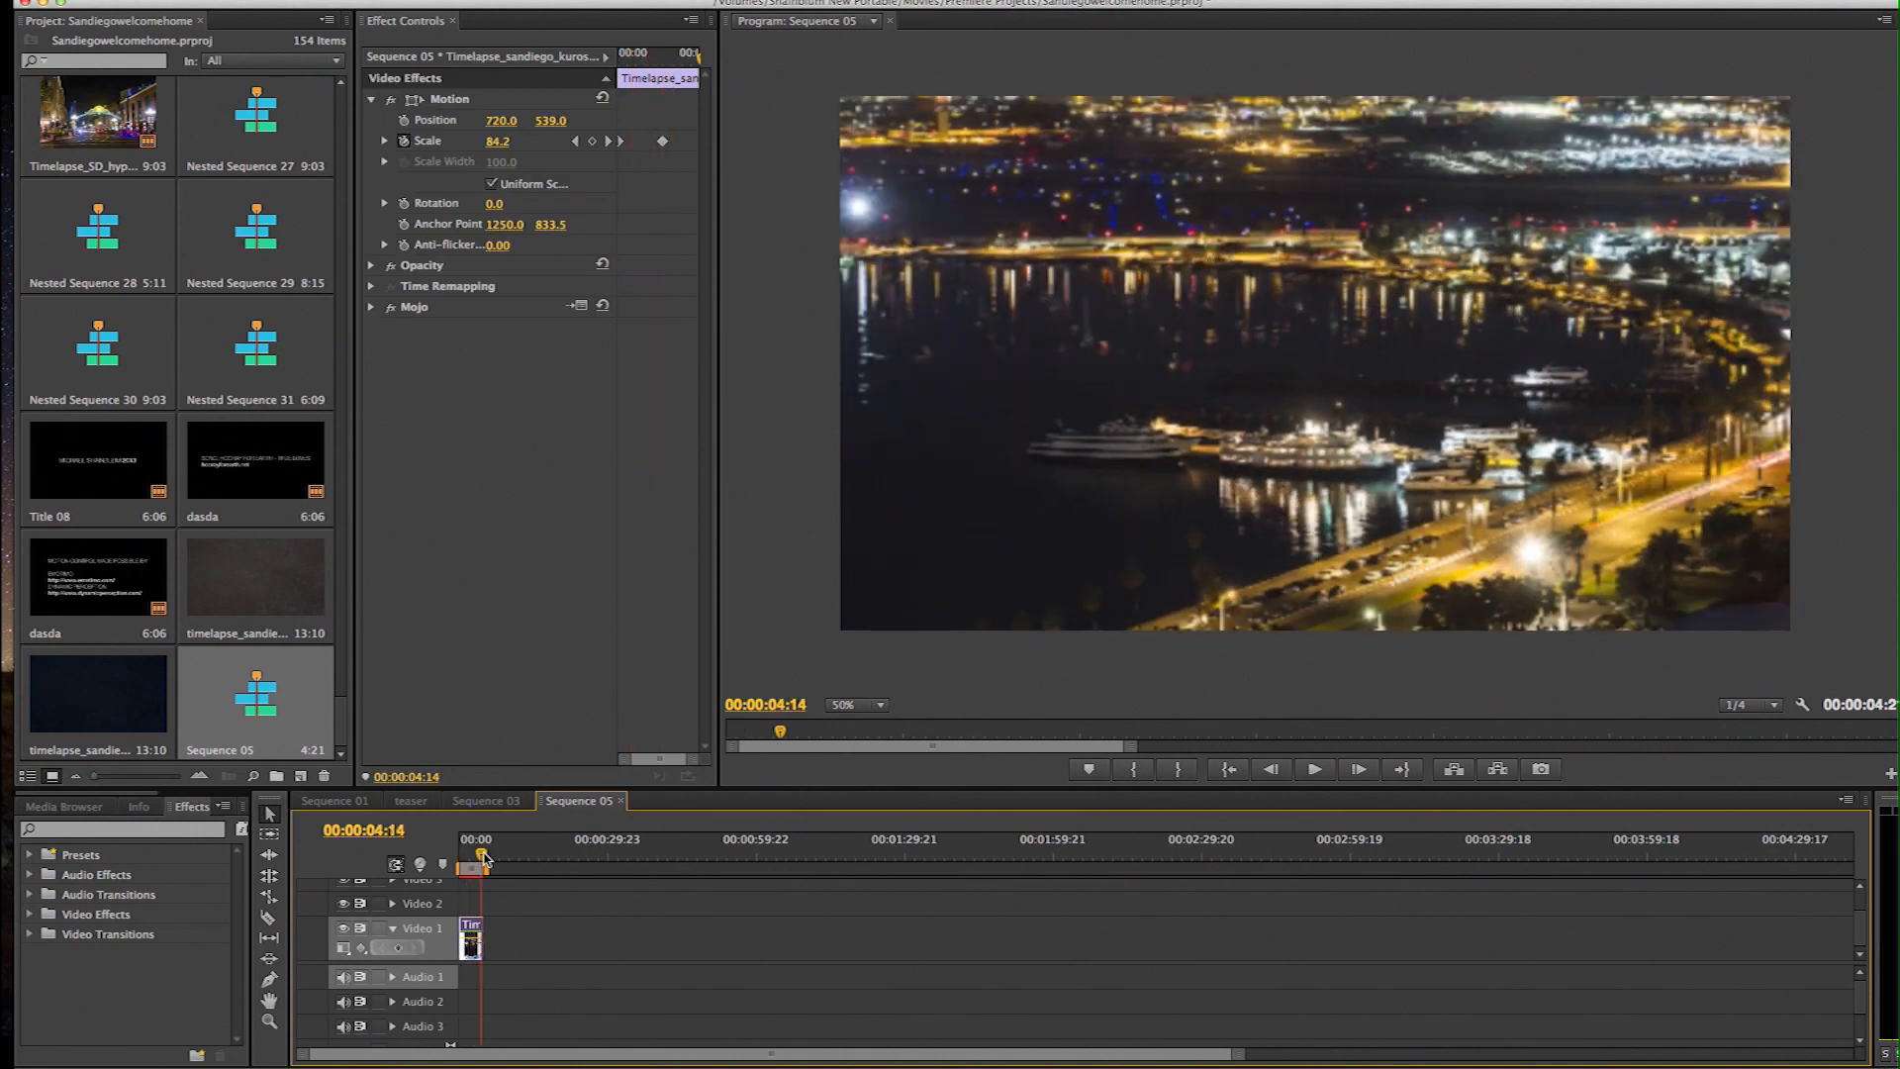
pyautogui.click(564, 900)
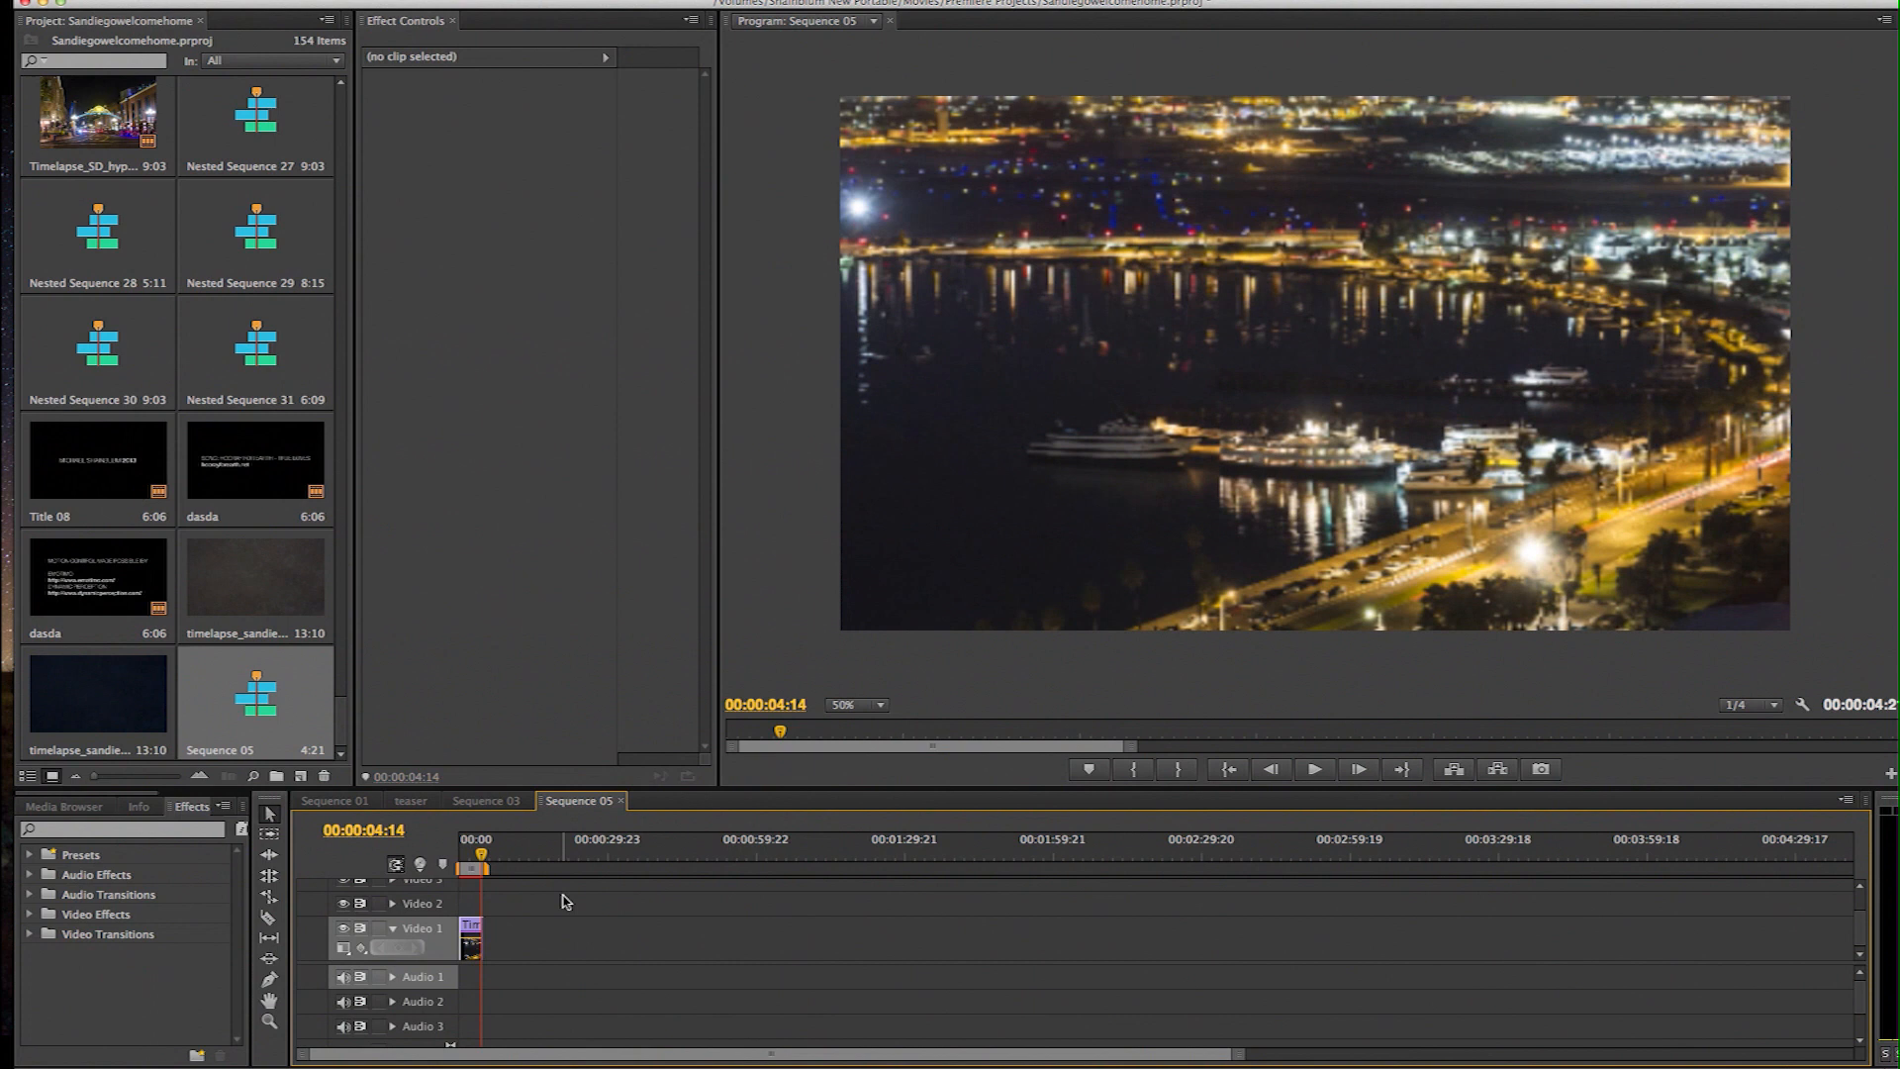